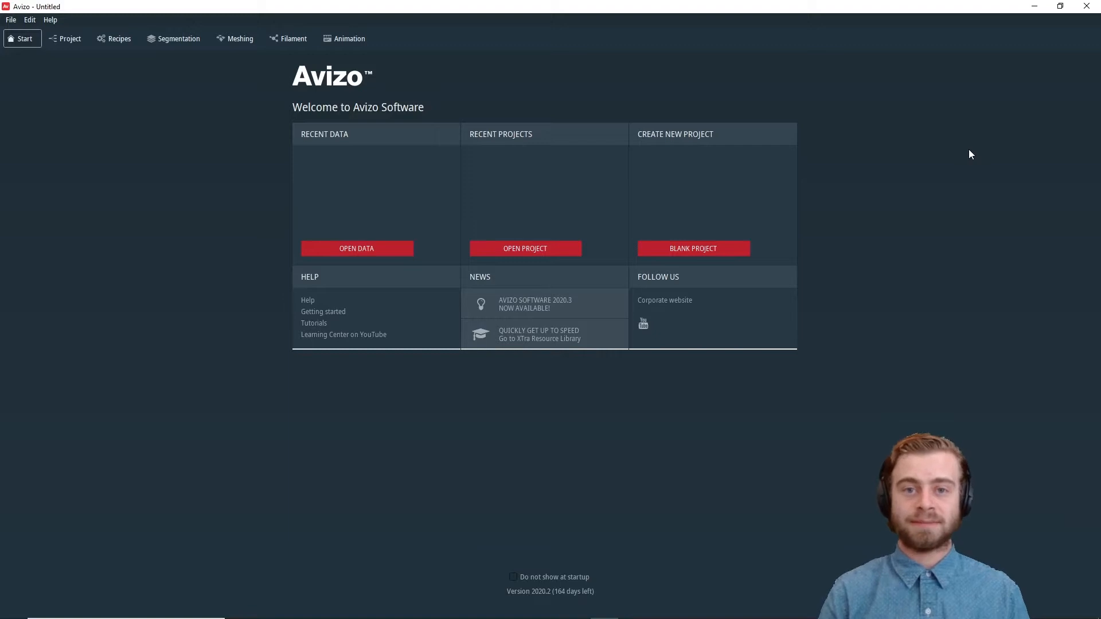
{"action": "mouse_move", "coordinate": [393, 248]}
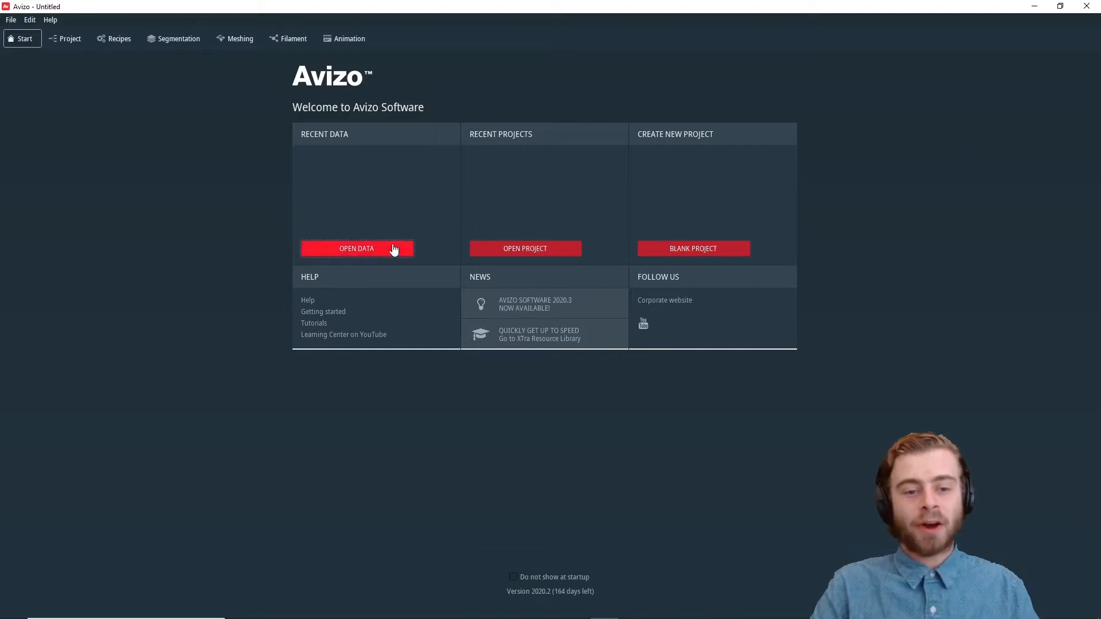
Step: Load the foam.am sample dataset from the Avizo data folder
{"action": "left_click", "coordinate": [356, 248]}
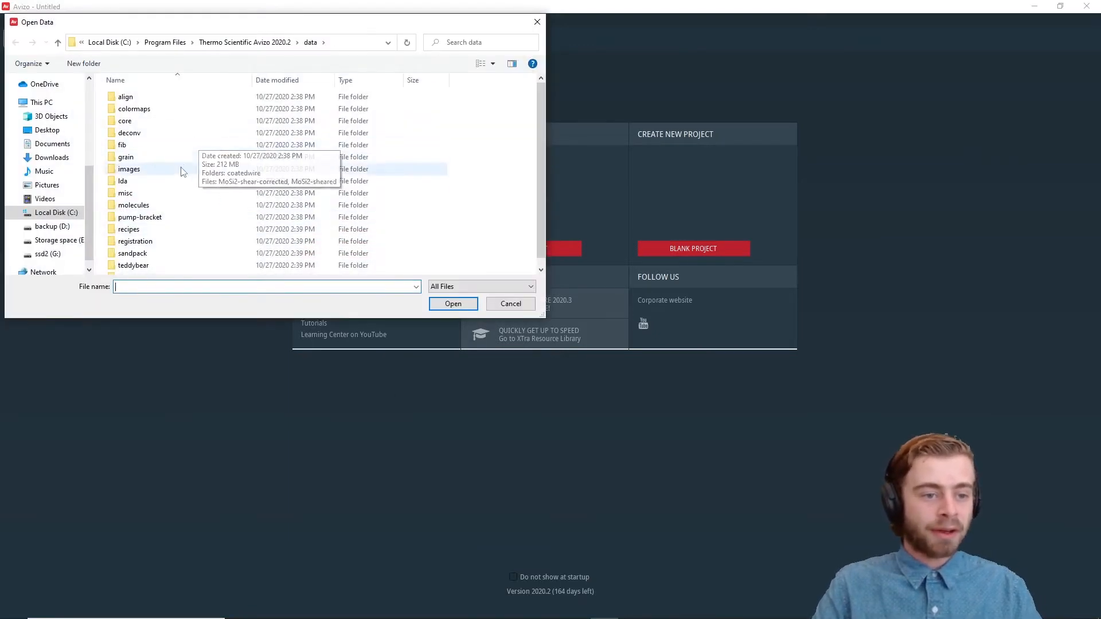
{"action": "double_click", "coordinate": [129, 169]}
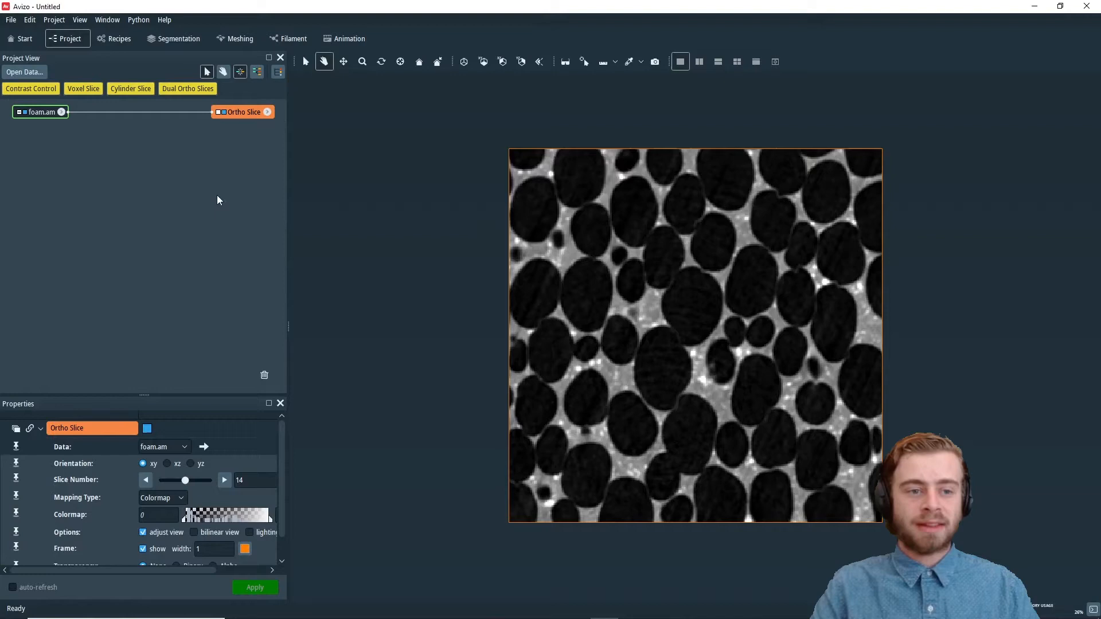
{"action": "mouse_move", "coordinate": [40, 112]}
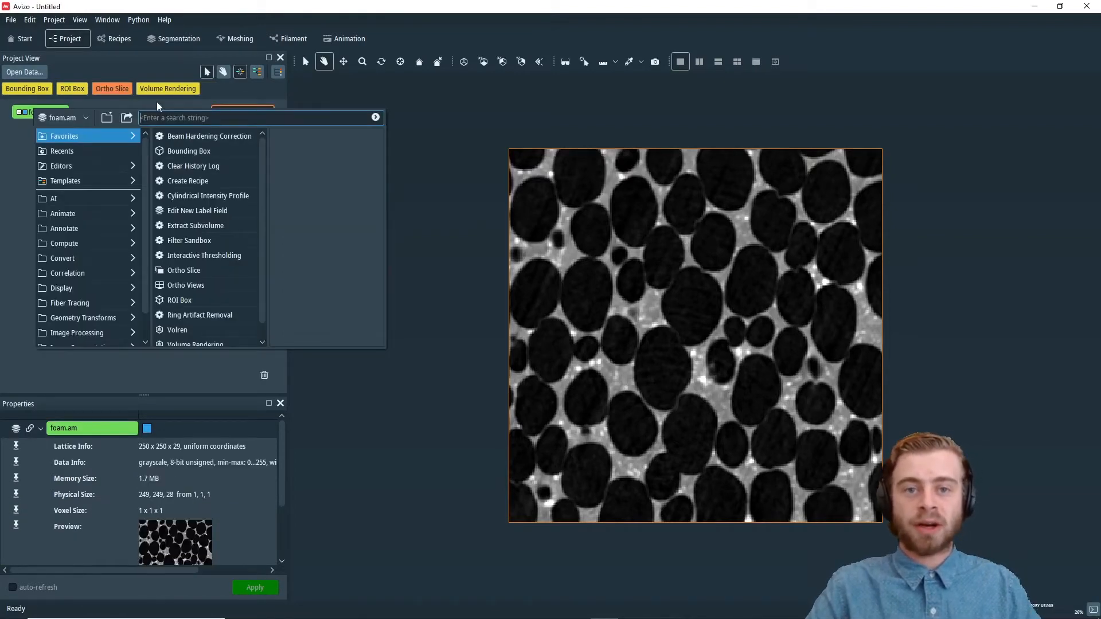
Step: Attach Image Stack Processing to foam.am and place the module beneath the data
{"action": "type", "text": "image st"}
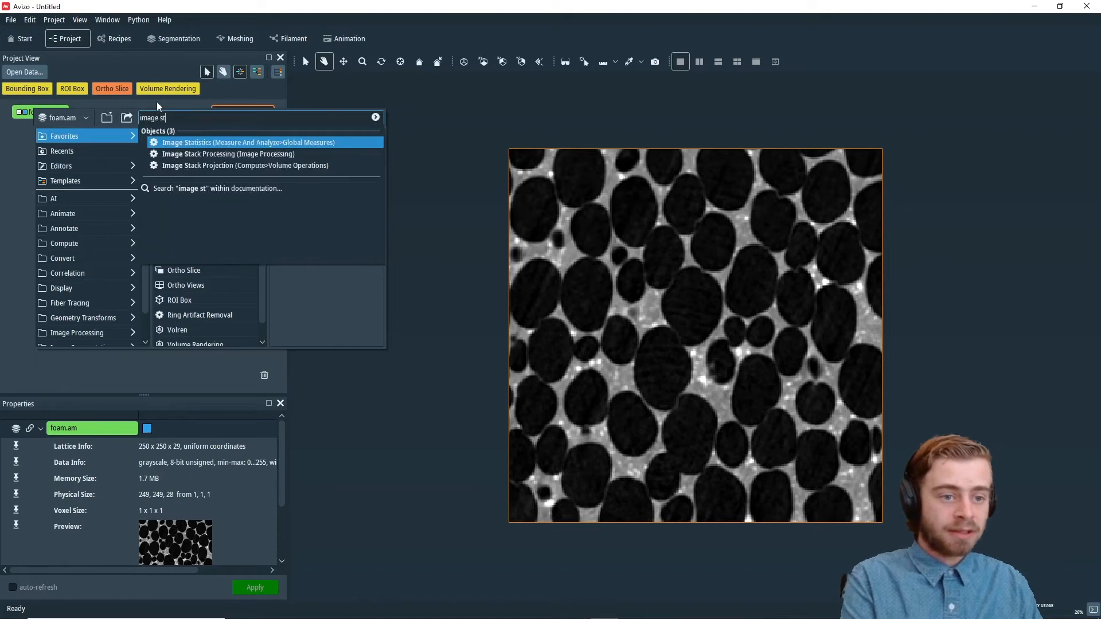
{"action": "left_click", "coordinate": [227, 154]}
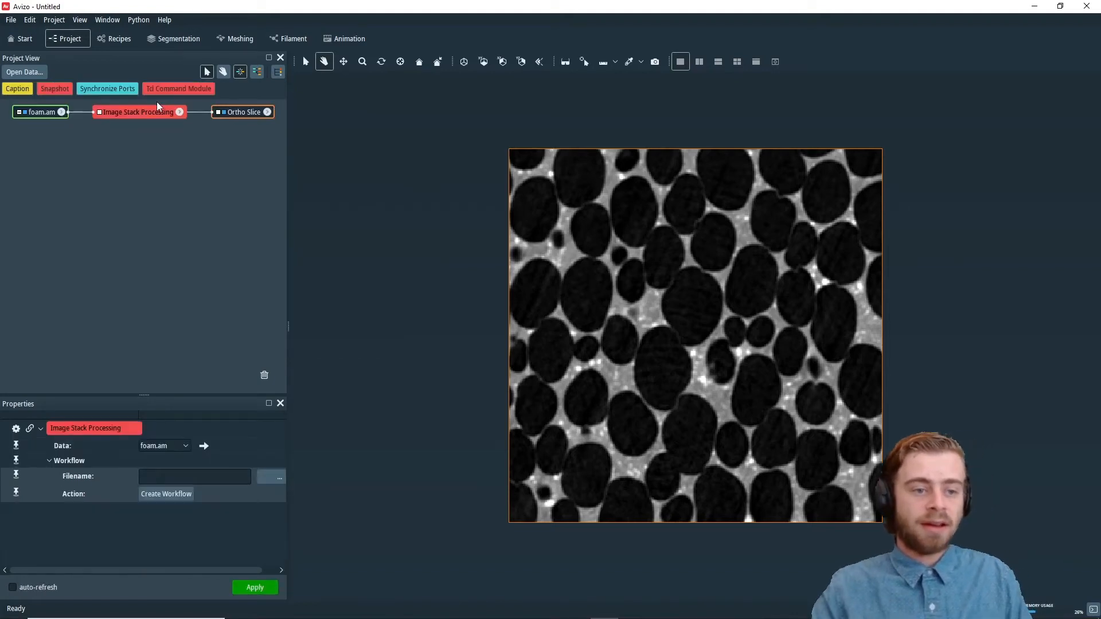
{"action": "left_click_drag", "start_coordinate": [138, 112], "coordinate": [147, 159]}
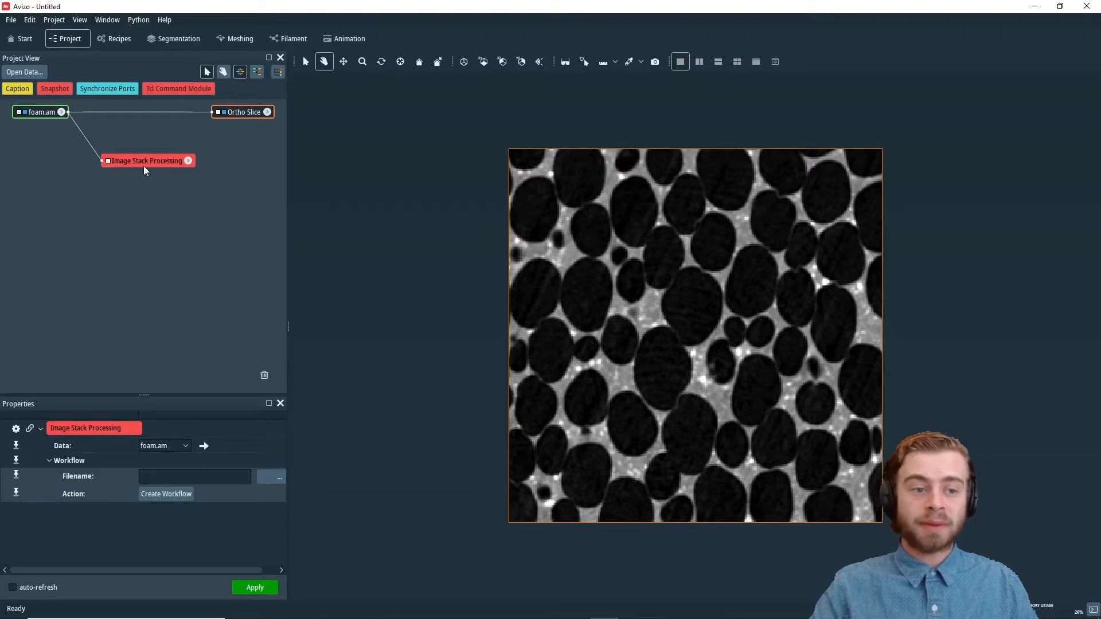
{"action": "mouse_move", "coordinate": [155, 506]}
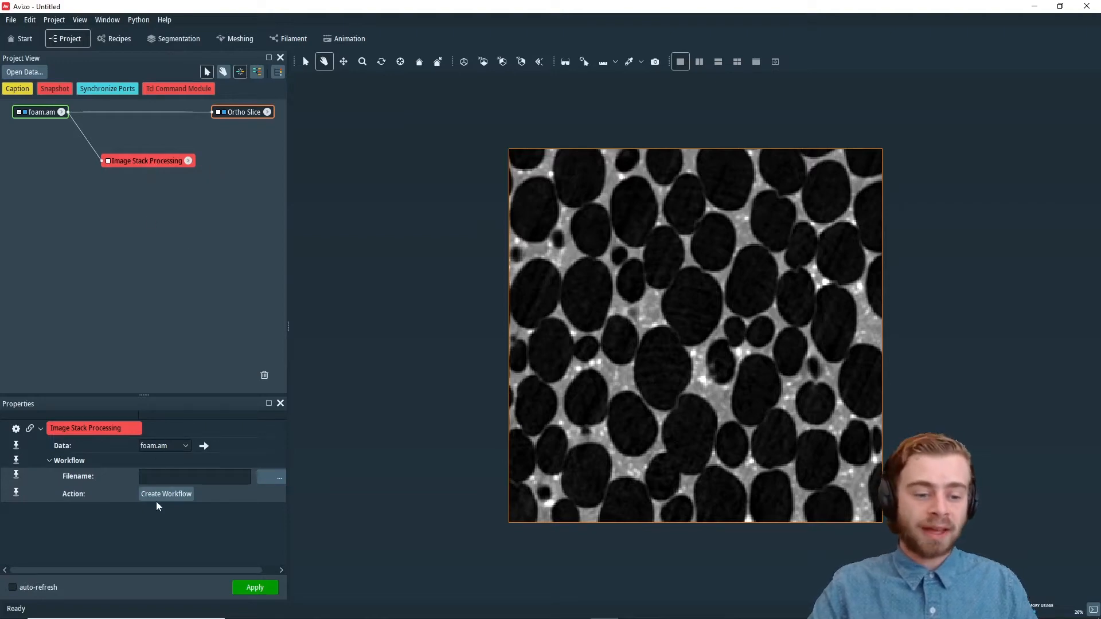
Step: Create a new workflow from the Image Stack Processing module's properties
{"action": "left_click", "coordinate": [166, 493]}
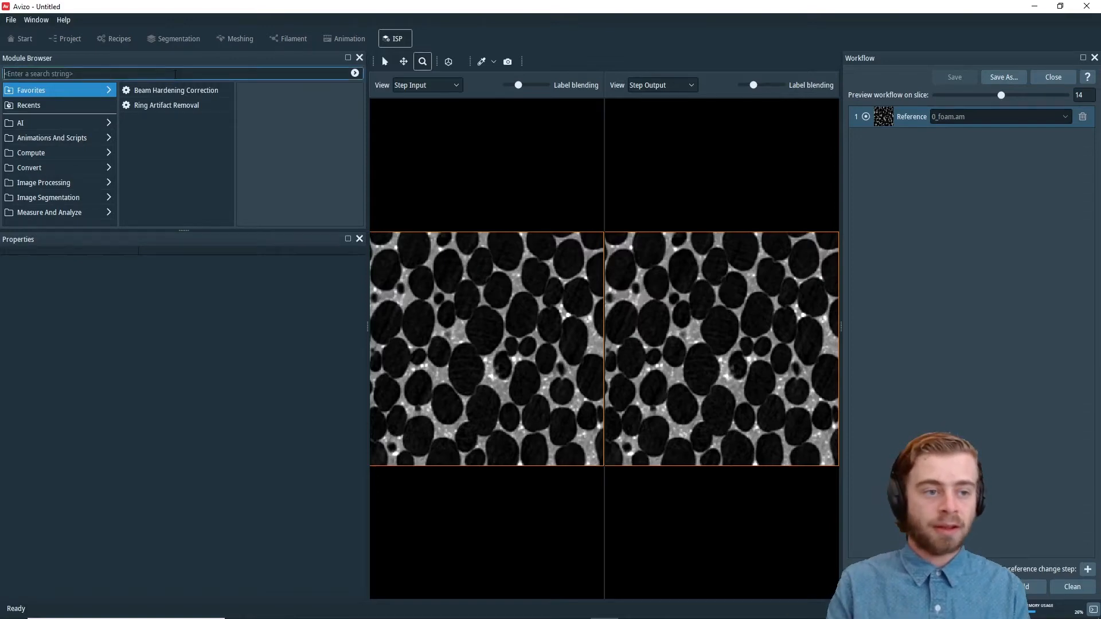
Step: Search the Module Browser for 'med' to add the Median Filter step
{"action": "type", "text": "med"}
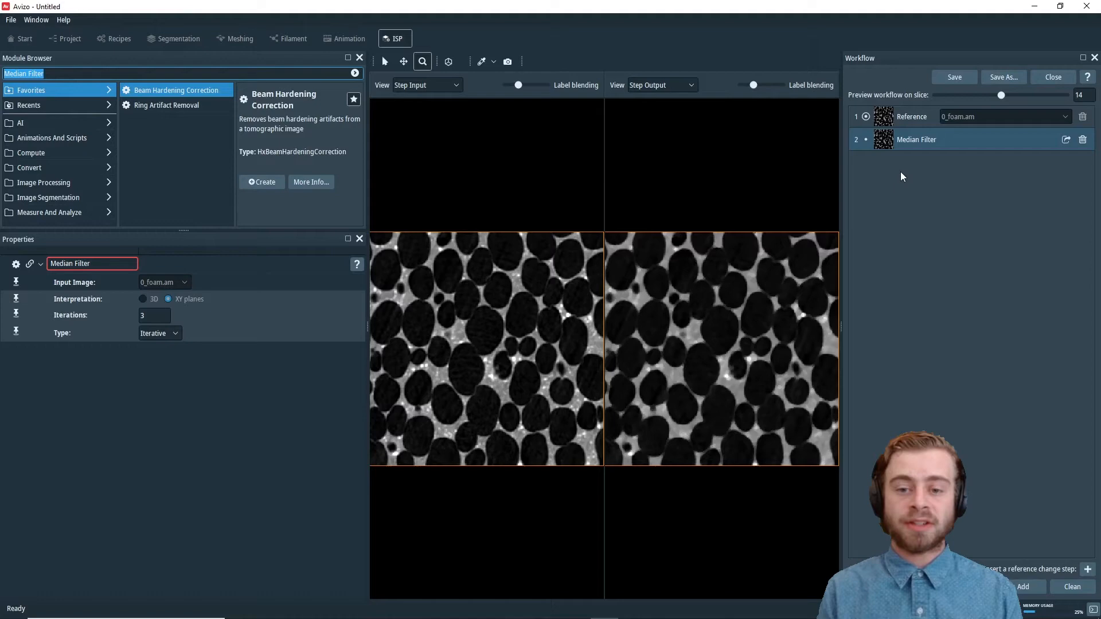
{"action": "mouse_move", "coordinate": [920, 139]}
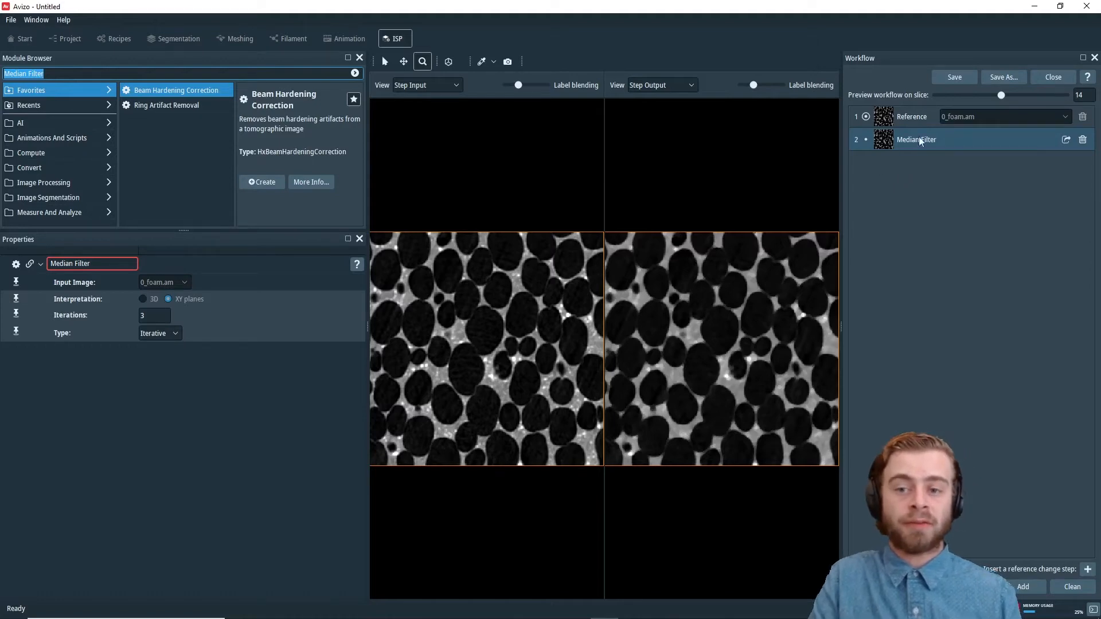
{"action": "mouse_move", "coordinate": [922, 147]}
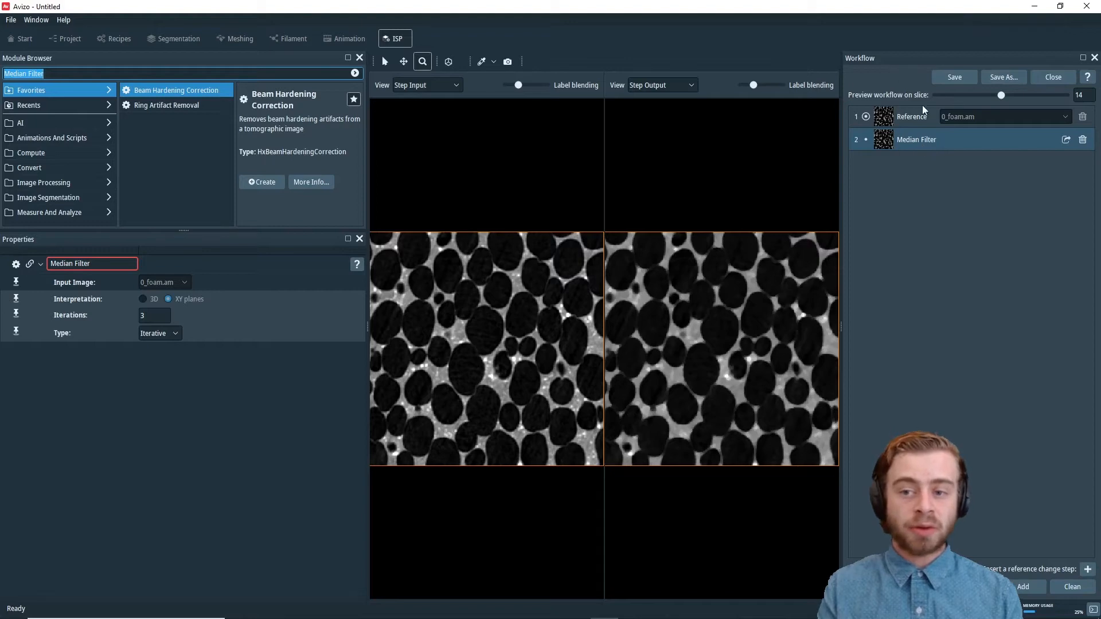
{"action": "mouse_move", "coordinate": [920, 112]}
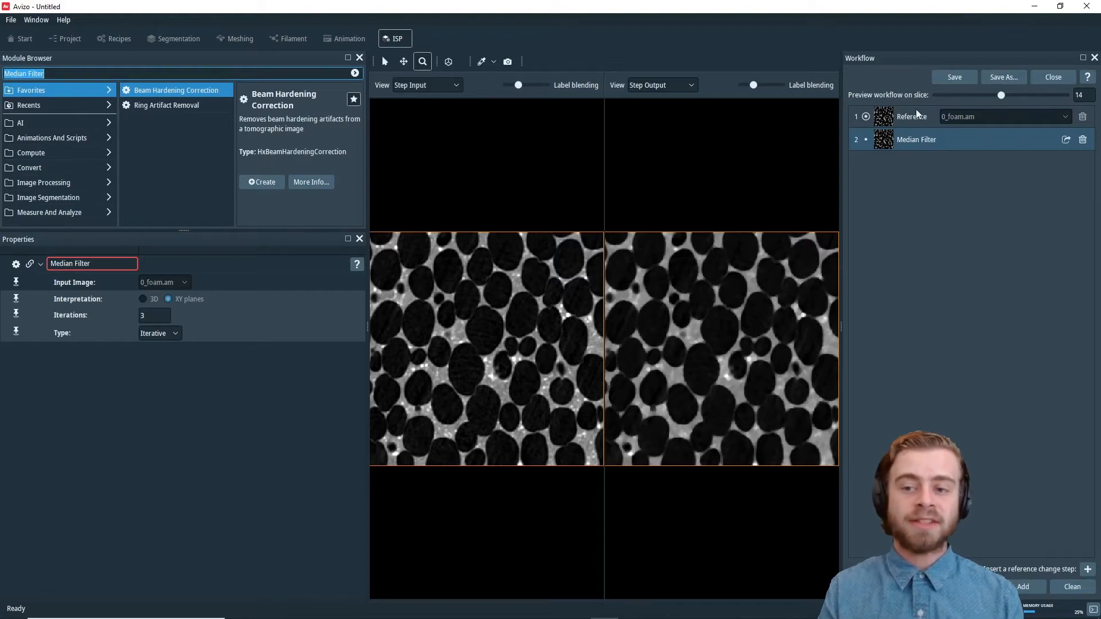
{"action": "mouse_move", "coordinate": [923, 158]}
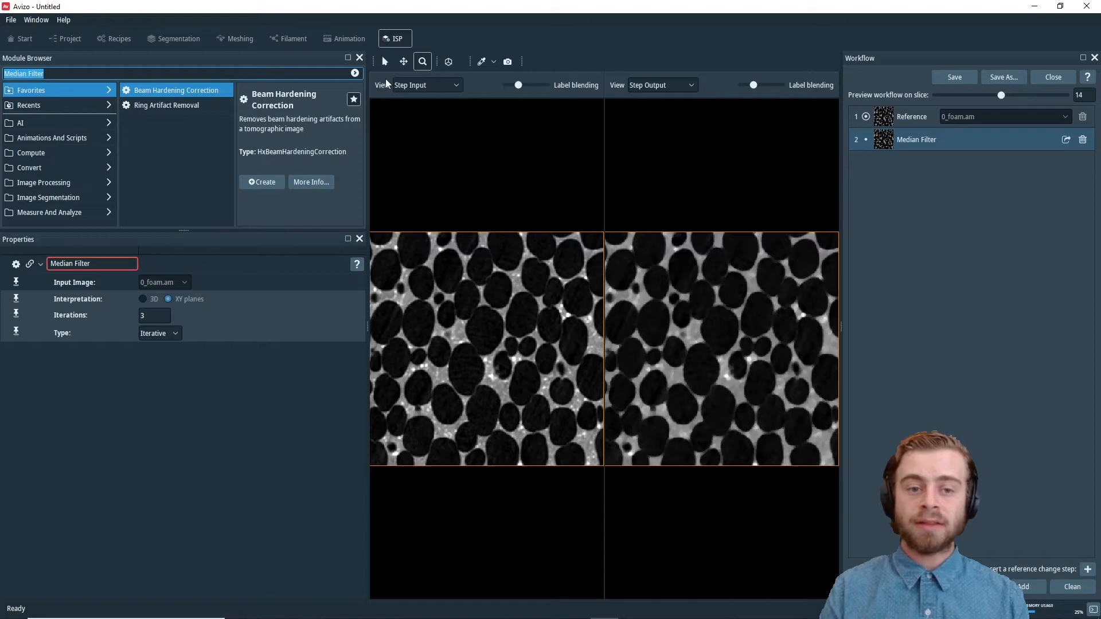
{"action": "mouse_move", "coordinate": [651, 384]}
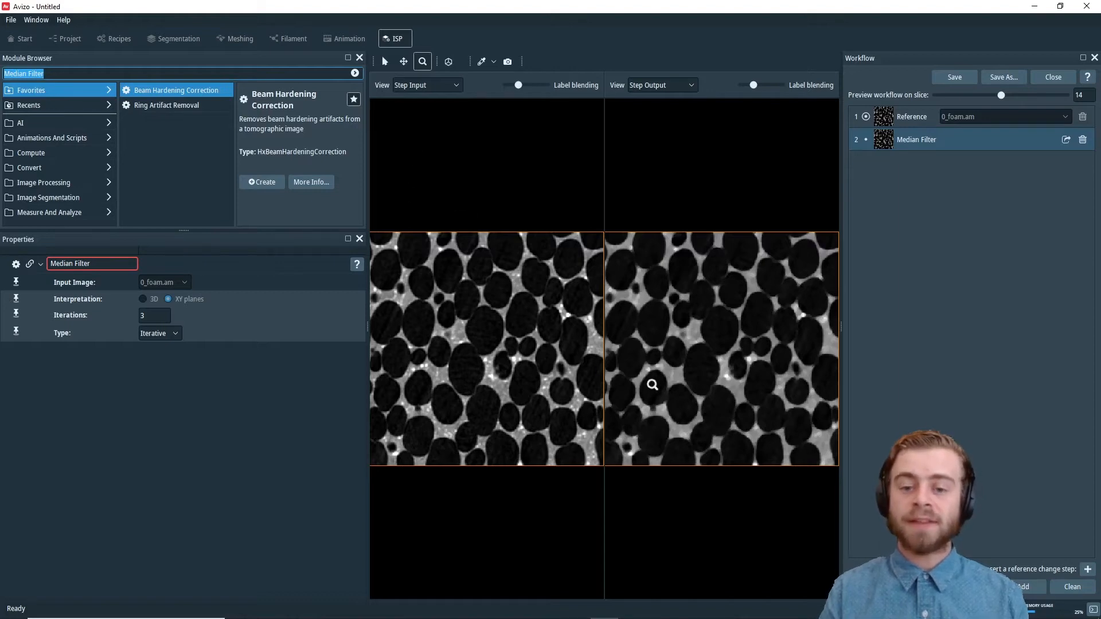
{"action": "mouse_move", "coordinate": [497, 334]}
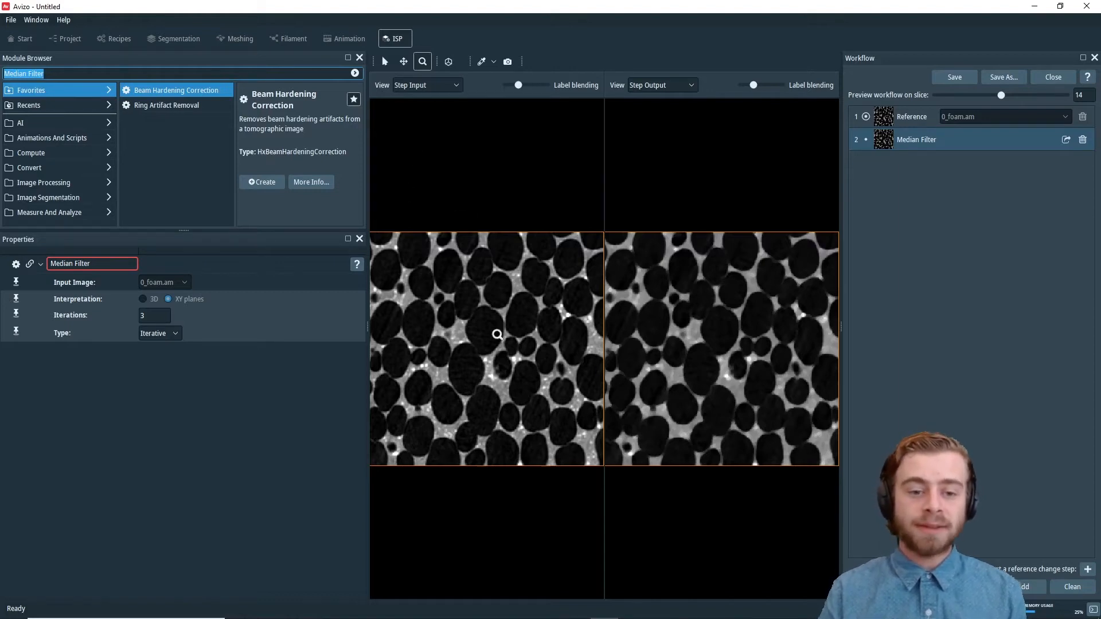
{"action": "mouse_move", "coordinate": [459, 288]}
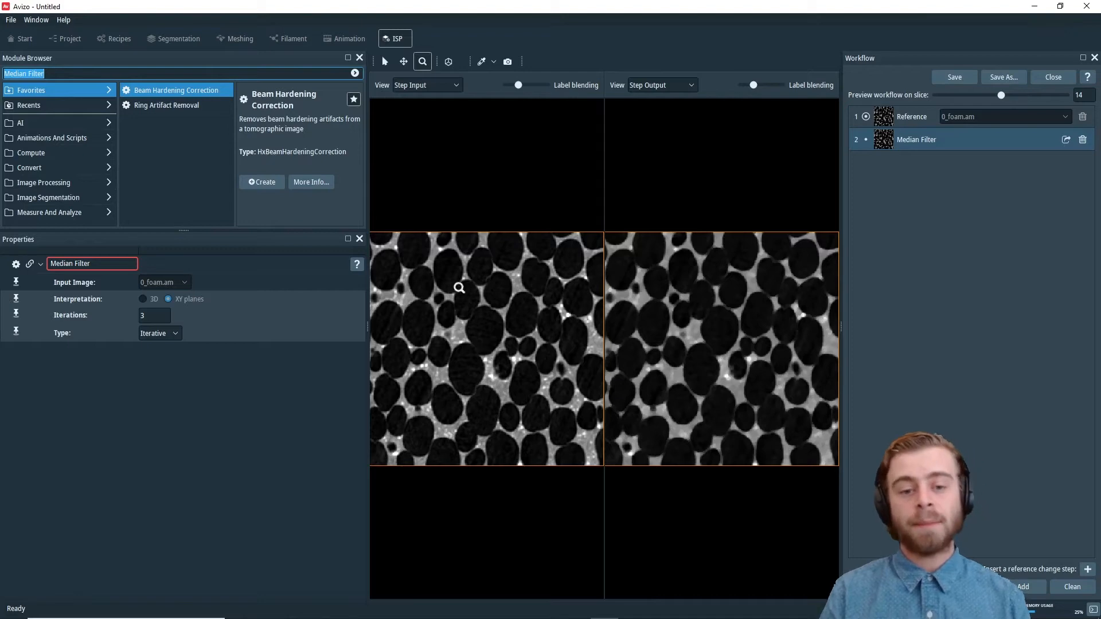
{"action": "mouse_move", "coordinate": [700, 267]}
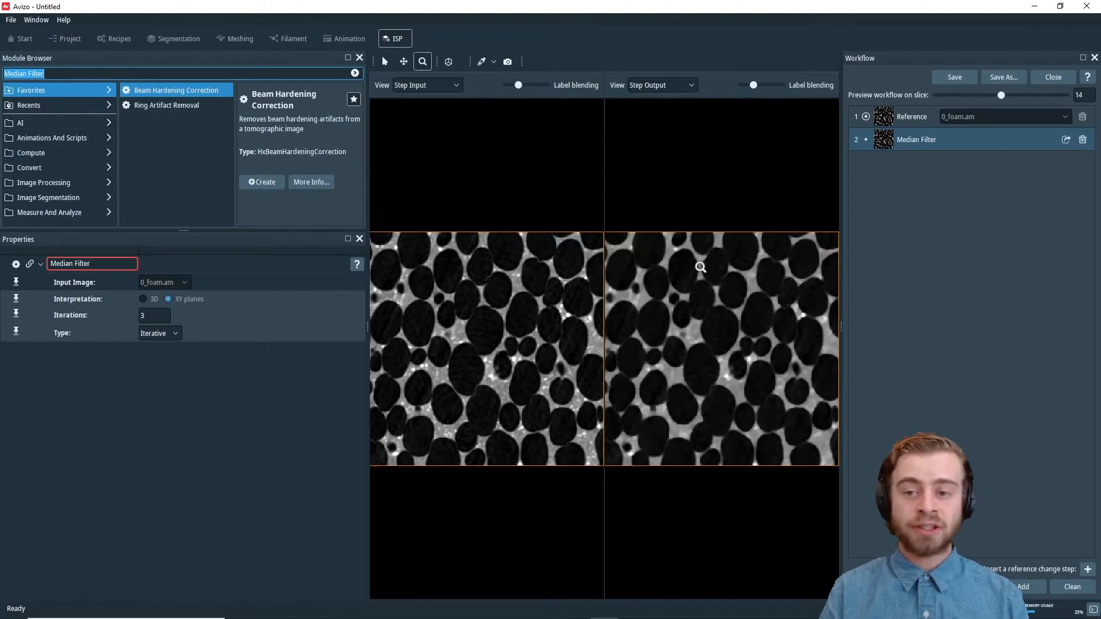
{"action": "mouse_move", "coordinate": [922, 145]}
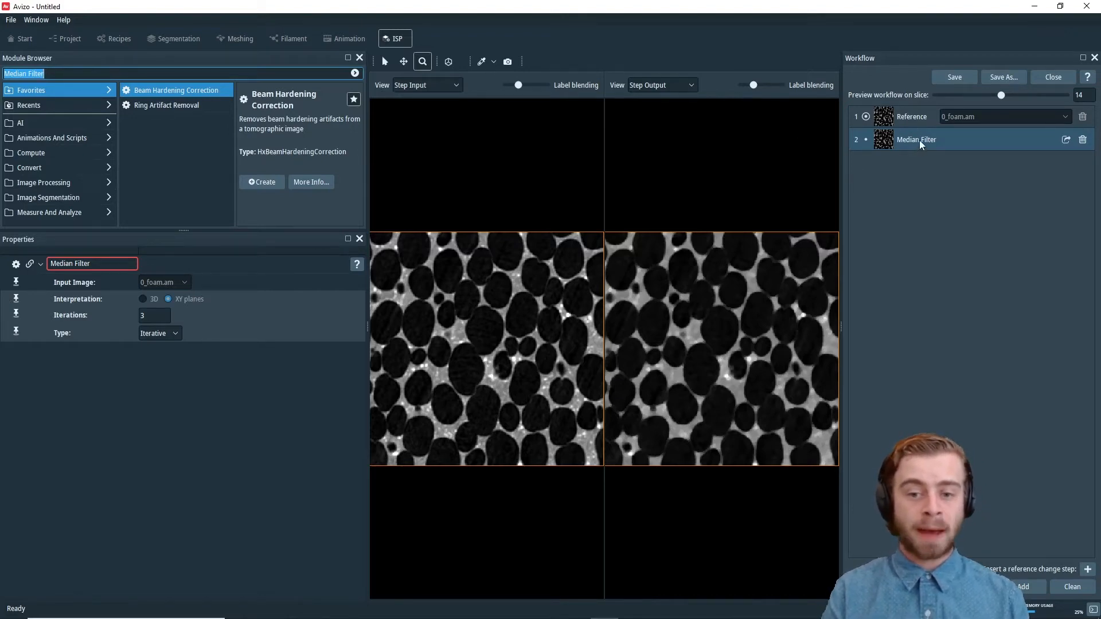
{"action": "mouse_move", "coordinate": [691, 386]}
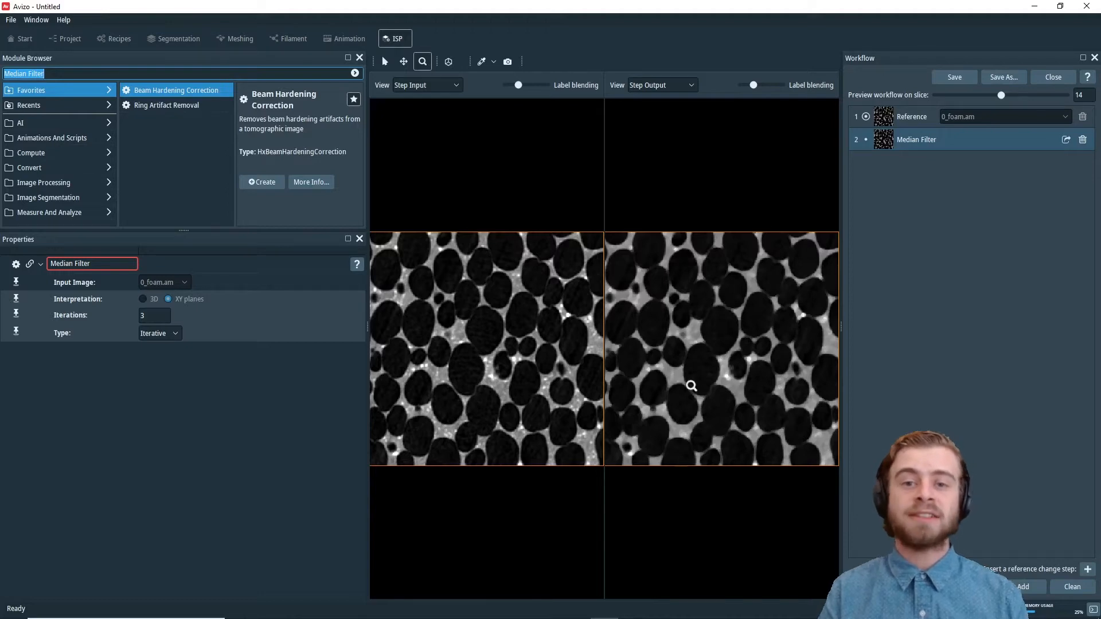
{"action": "mouse_move", "coordinate": [745, 378]}
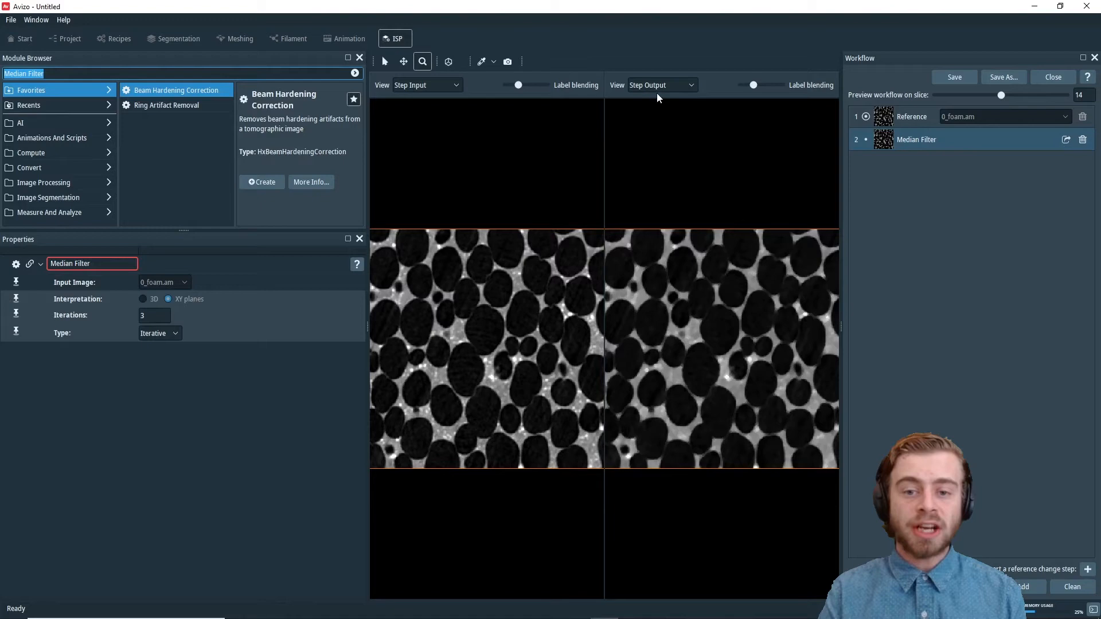
{"action": "left_click", "coordinate": [660, 84]}
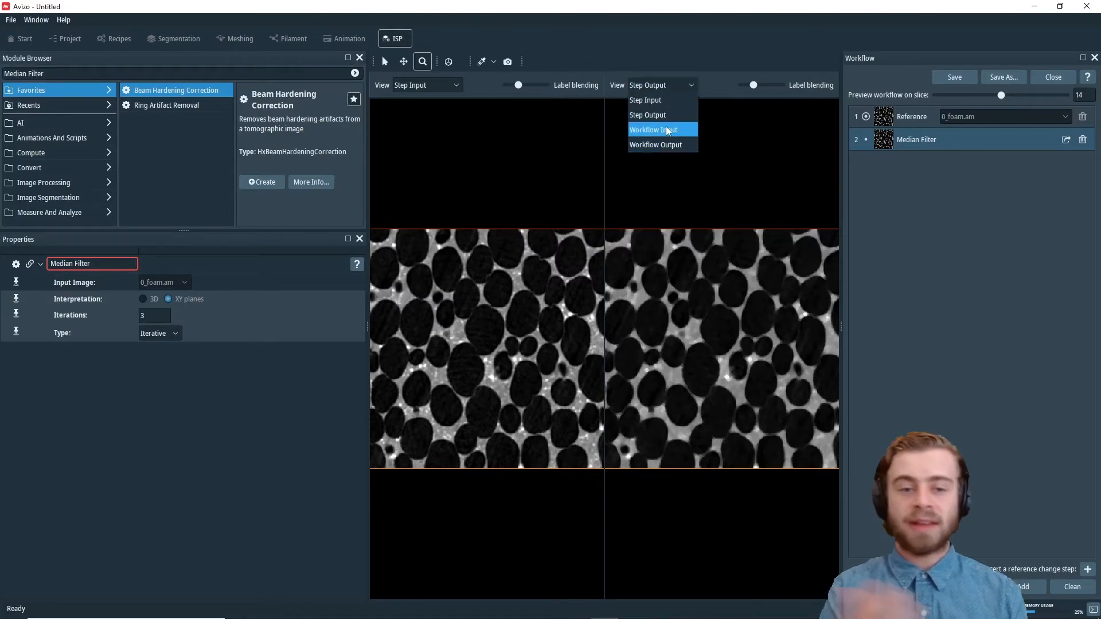
{"action": "left_click", "coordinate": [647, 115]}
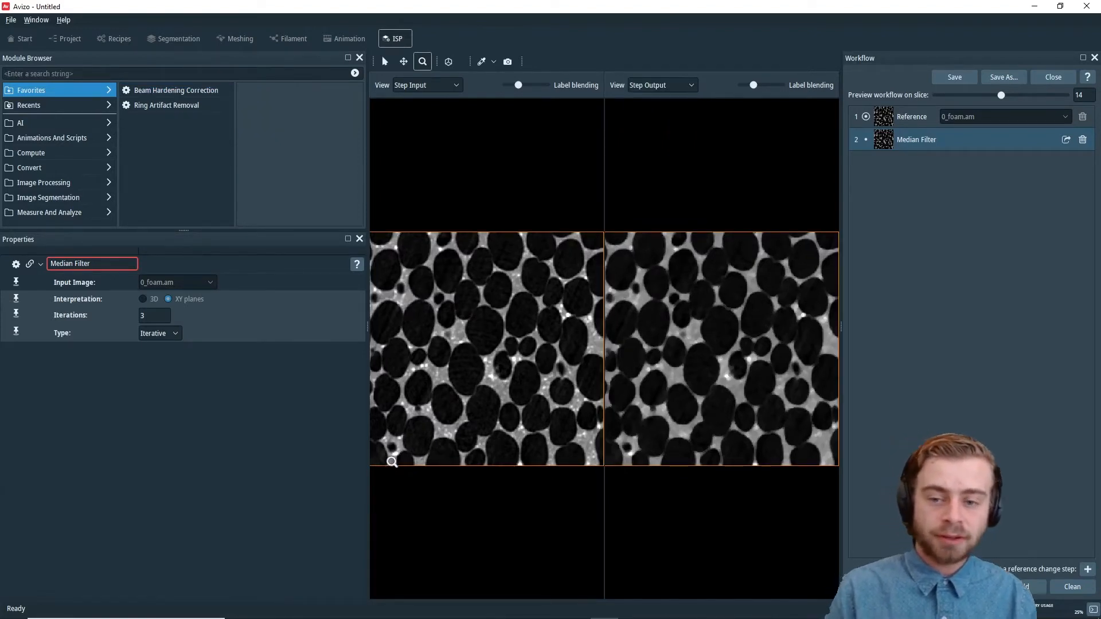
Step: Set the Median Filter iterations to 5
{"action": "left_click", "coordinate": [154, 316]}
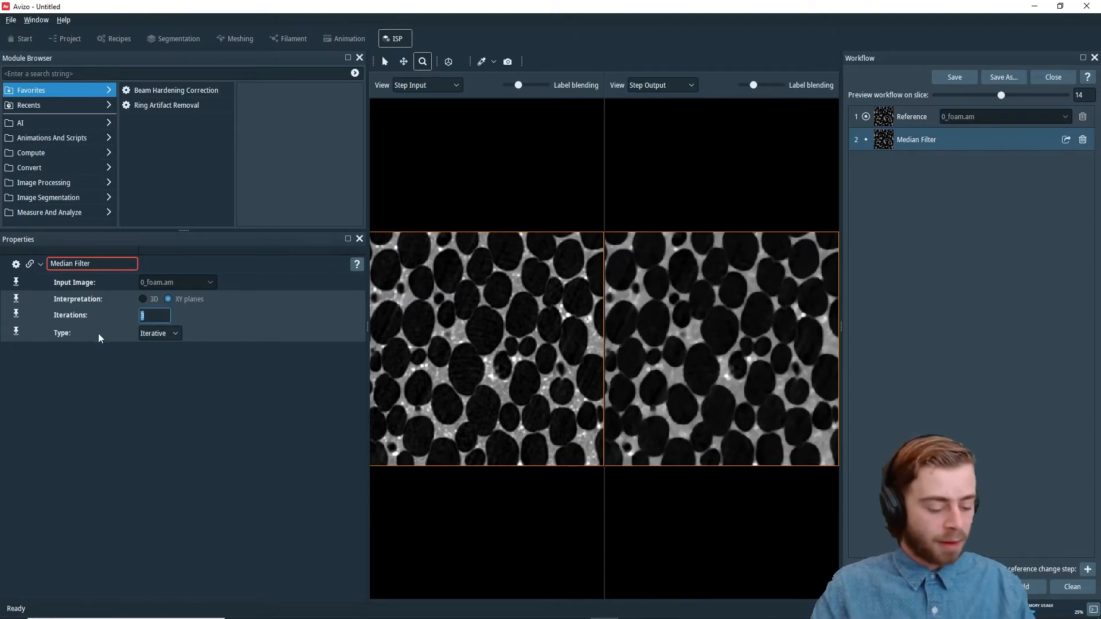
{"action": "type", "text": "5"}
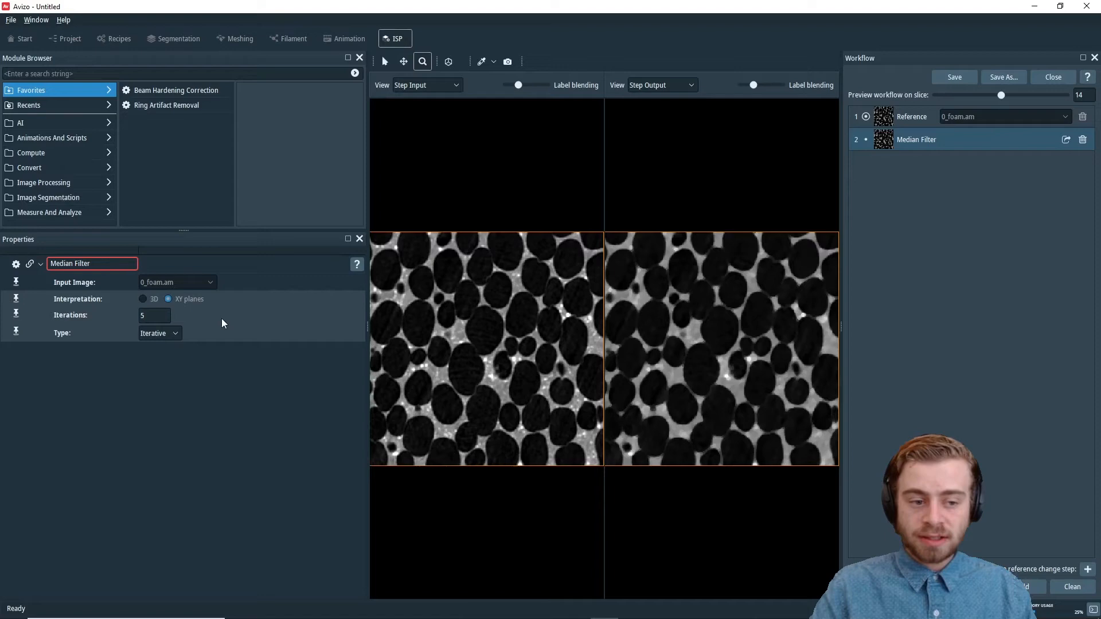
{"action": "left_click", "coordinate": [157, 332]}
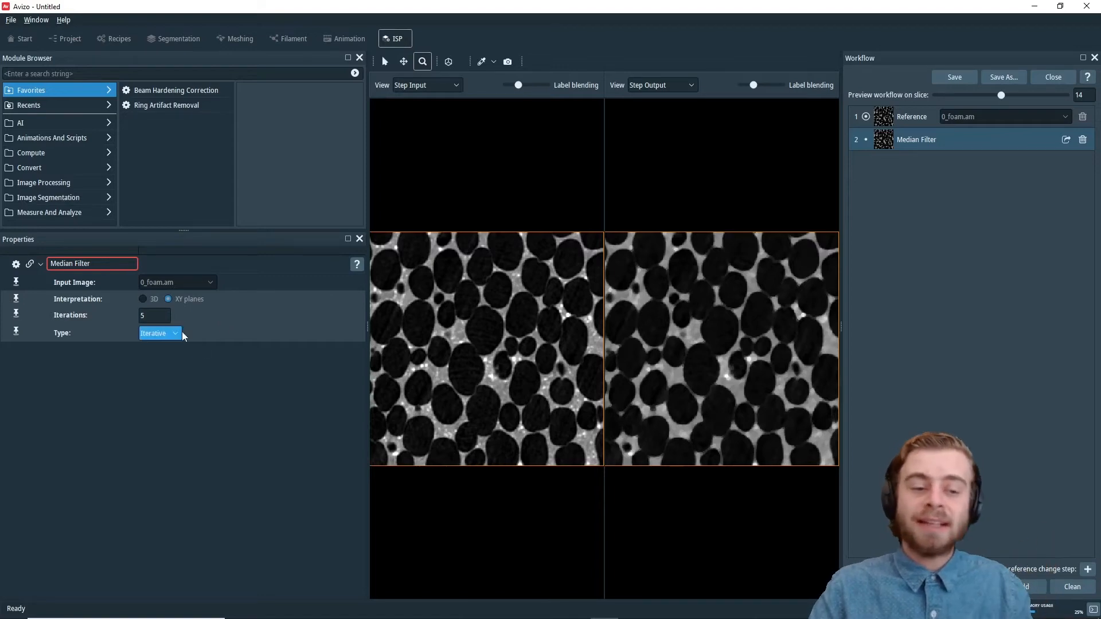
{"action": "mouse_move", "coordinate": [651, 346]}
{"action": "type", "text": "Median Filter"}
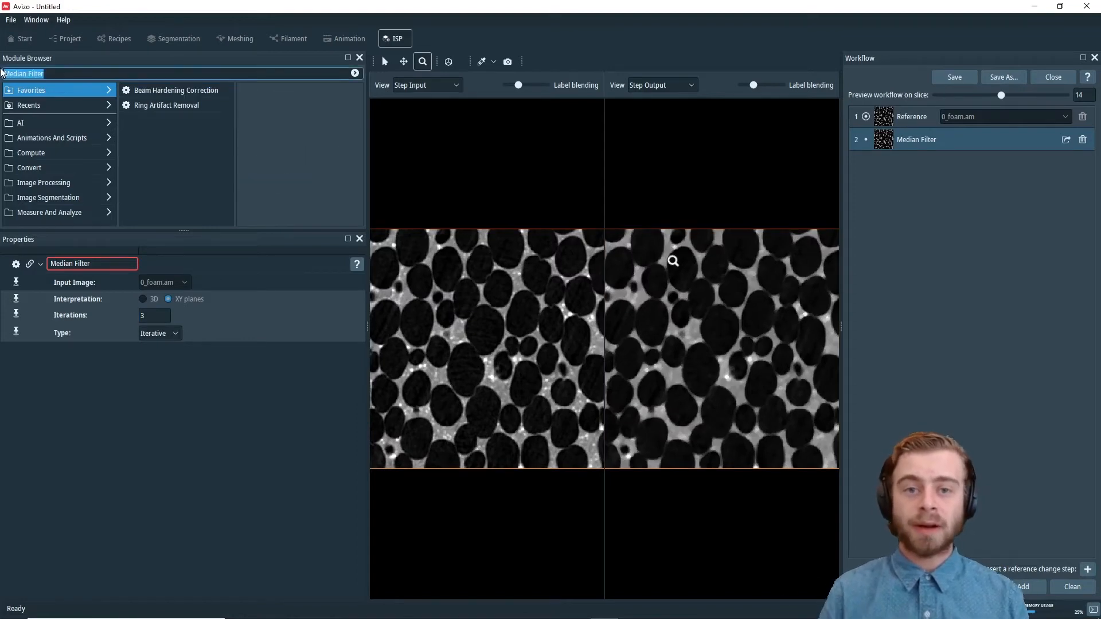
Step: Add Auto Thresholding from the Module Browser after the Median Filter
{"action": "type", "text": "auto"}
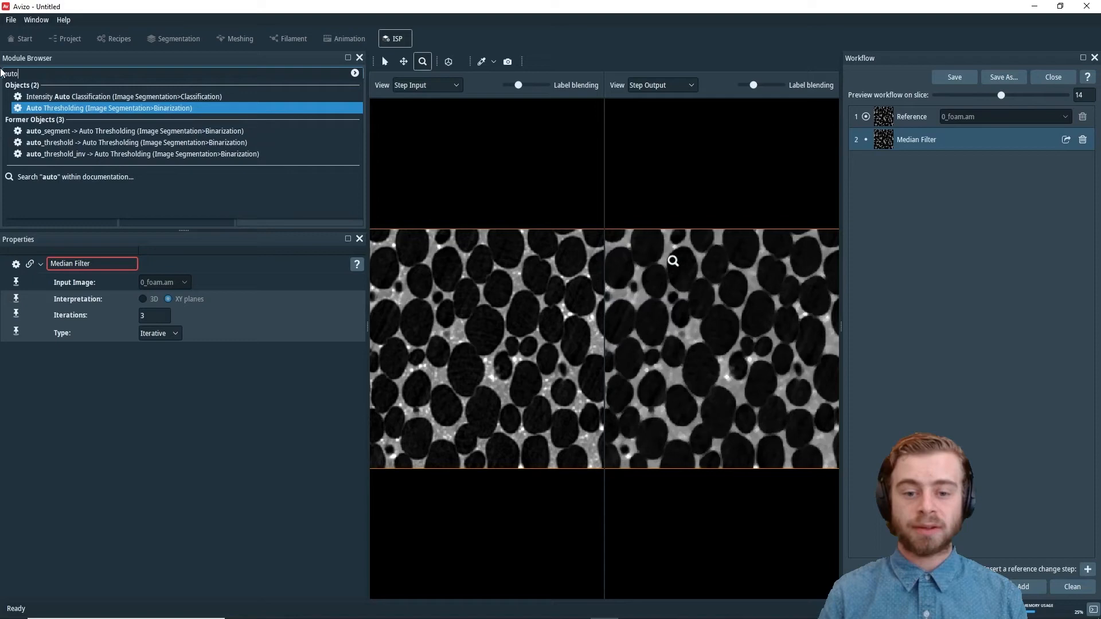
{"action": "left_click", "coordinate": [108, 107]}
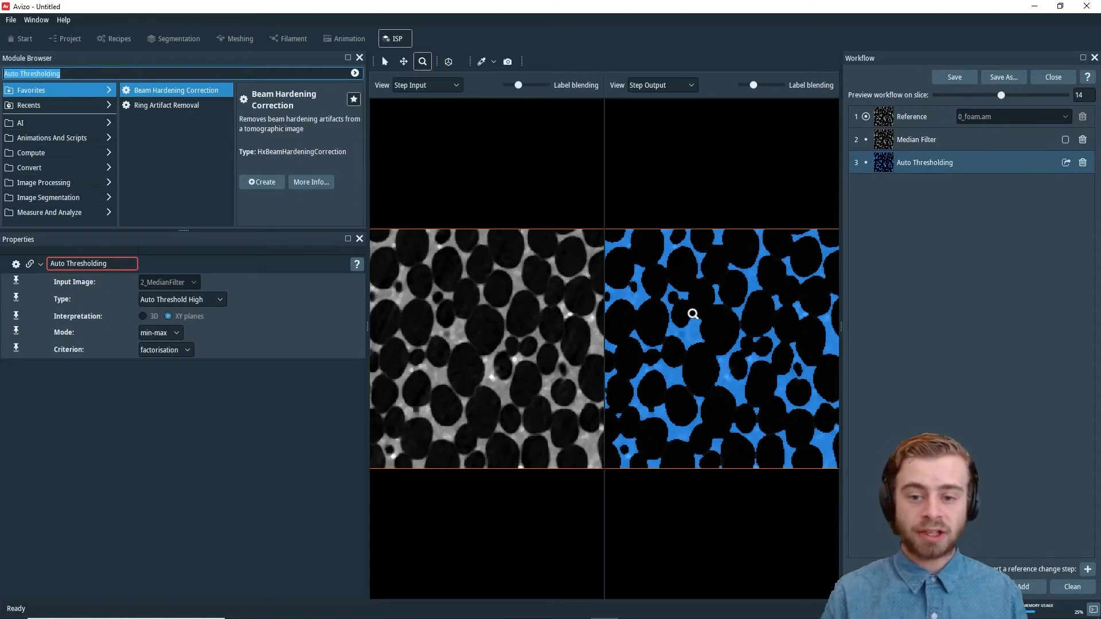
{"action": "mouse_move", "coordinate": [678, 390]}
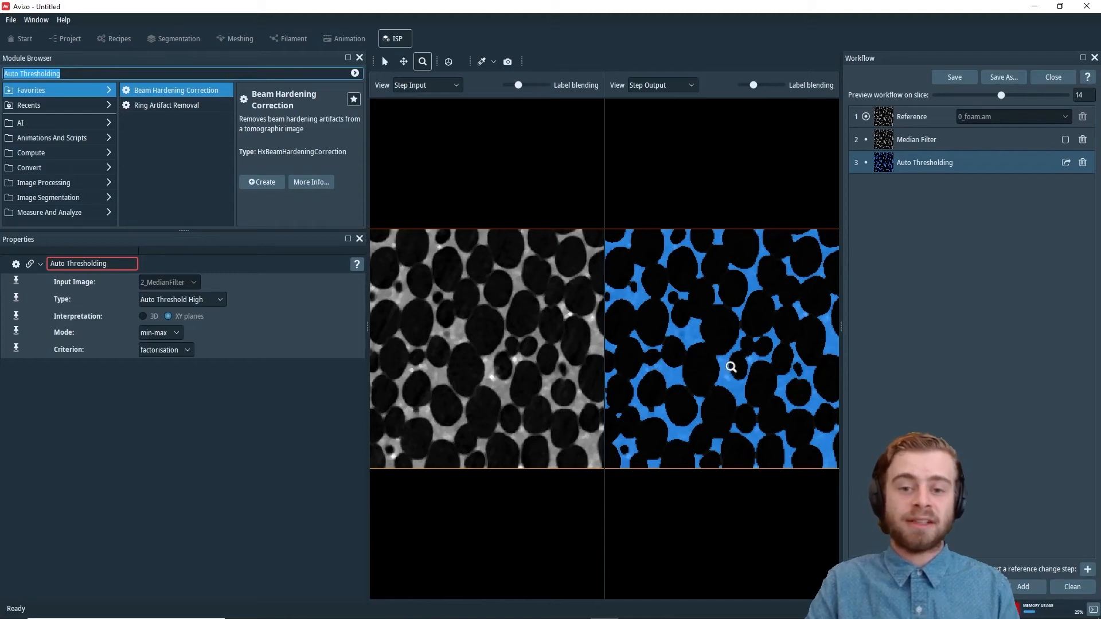
{"action": "mouse_move", "coordinate": [688, 372]}
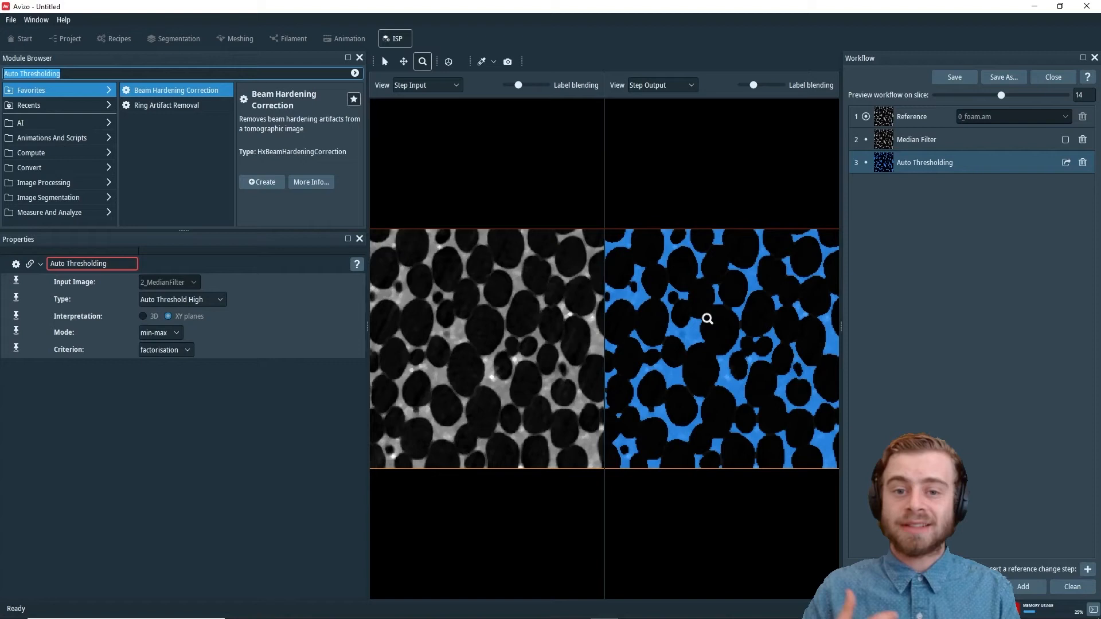
{"action": "mouse_move", "coordinate": [763, 90]}
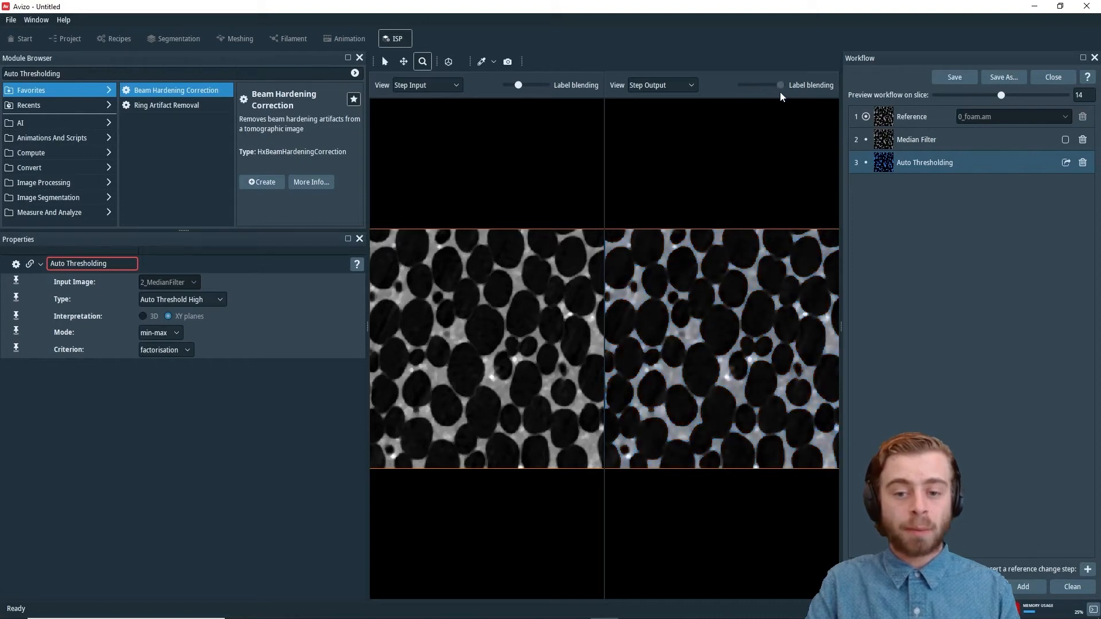
{"action": "mouse_move", "coordinate": [790, 97]}
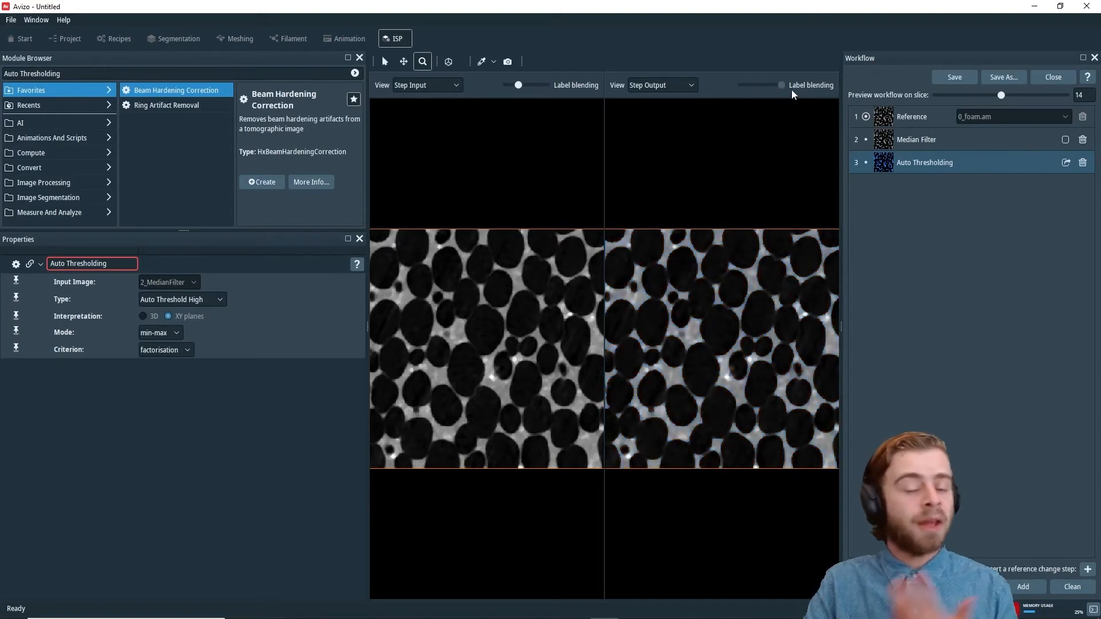
{"action": "left_click", "coordinate": [753, 85]}
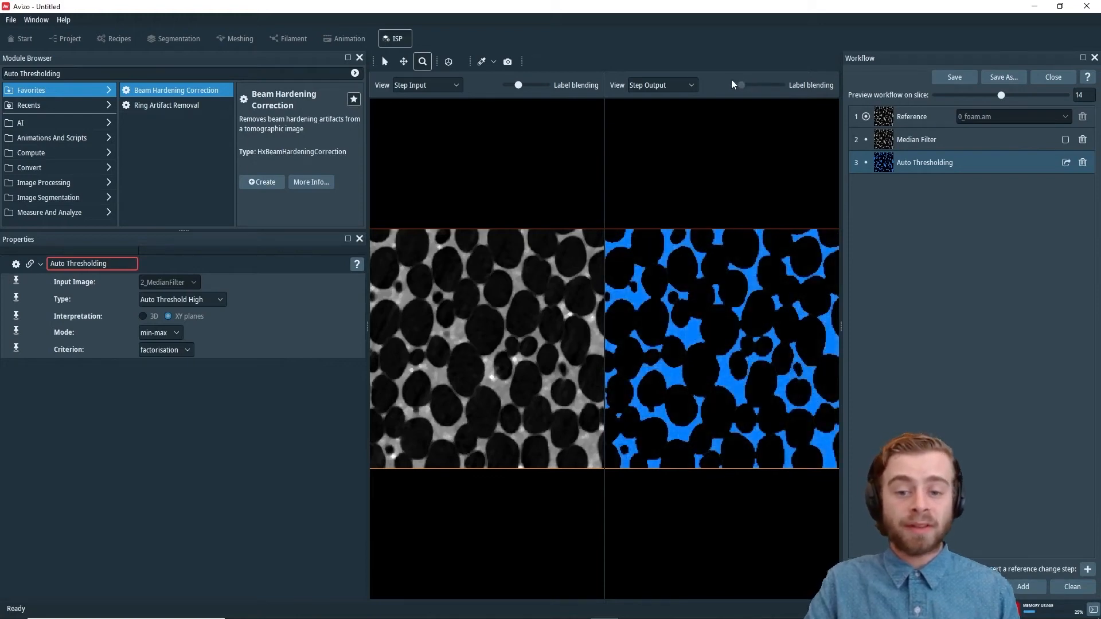
{"action": "mouse_move", "coordinate": [743, 89]}
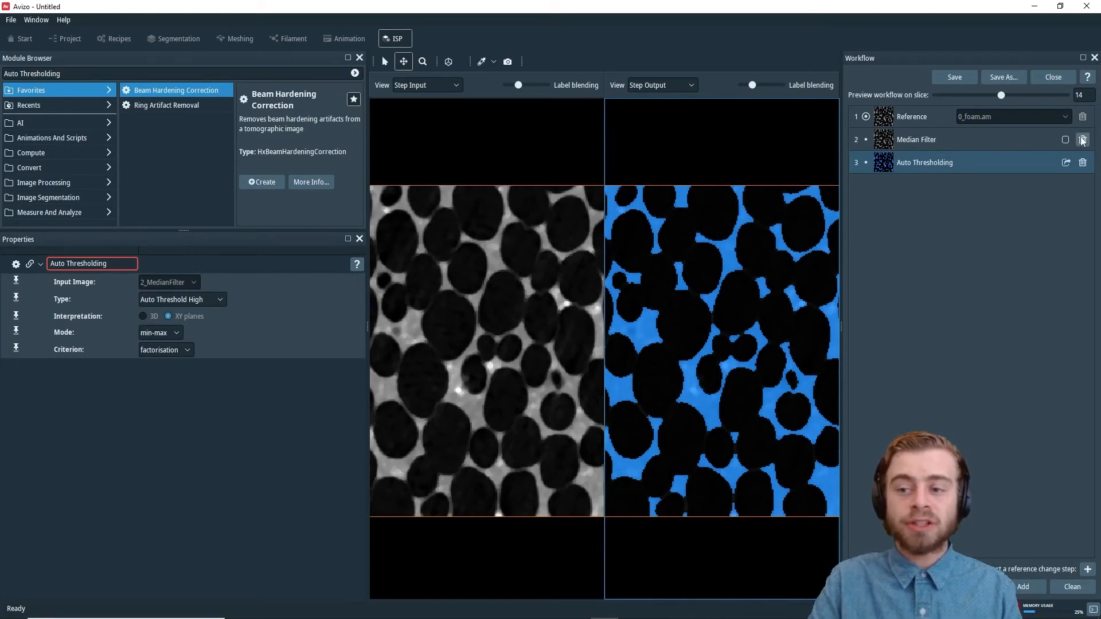
{"action": "mouse_move", "coordinate": [1076, 172]}
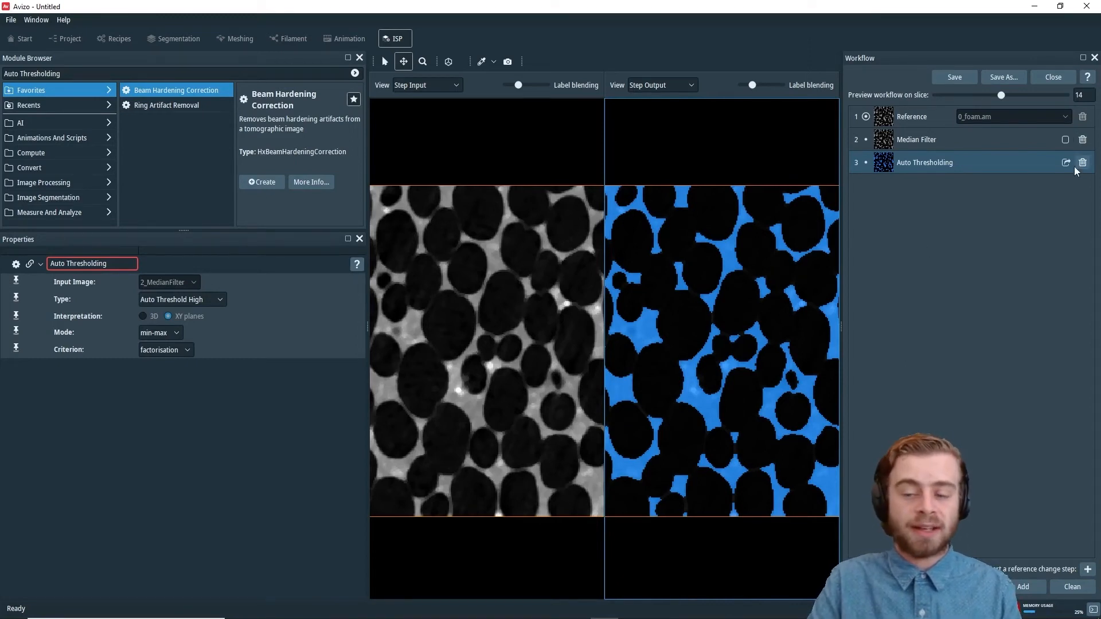
{"action": "mouse_move", "coordinate": [983, 197]}
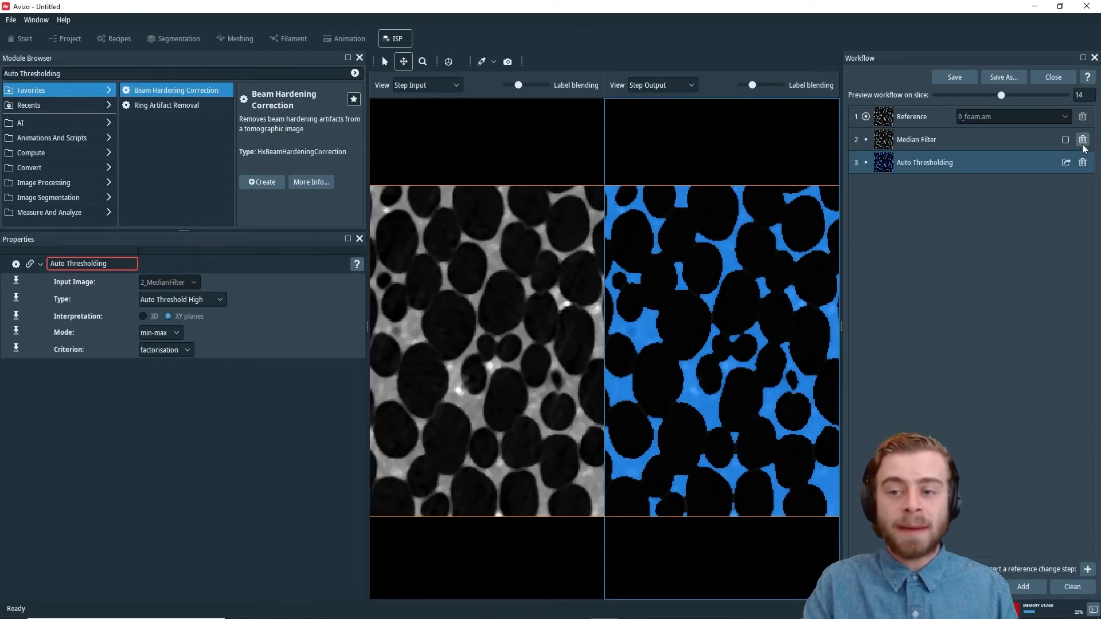
{"action": "mouse_move", "coordinate": [923, 158]}
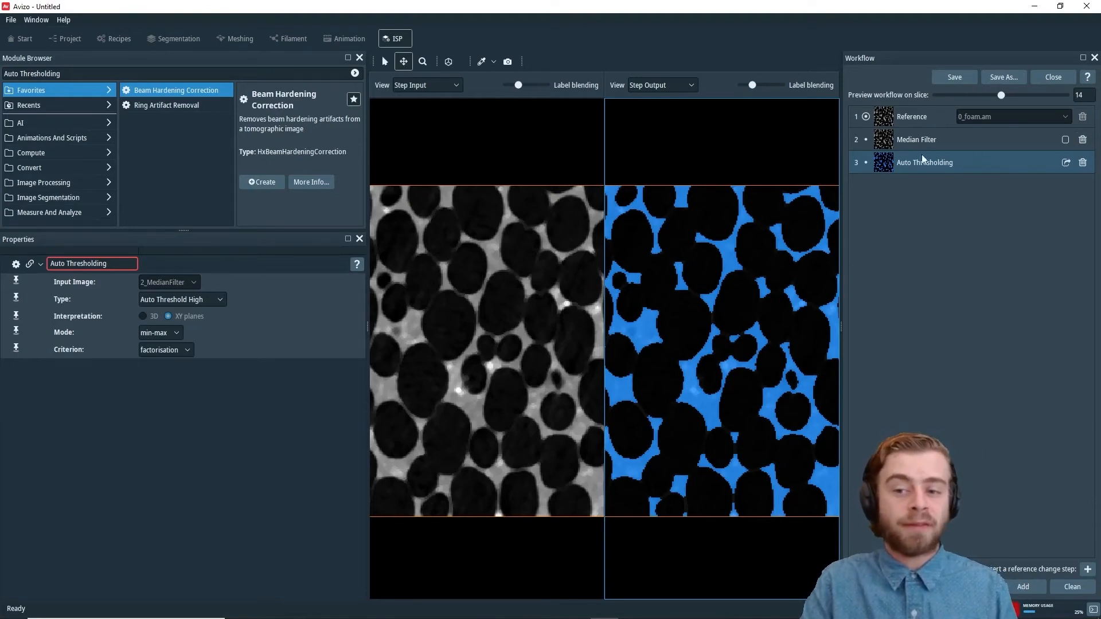
{"action": "mouse_move", "coordinate": [938, 199]}
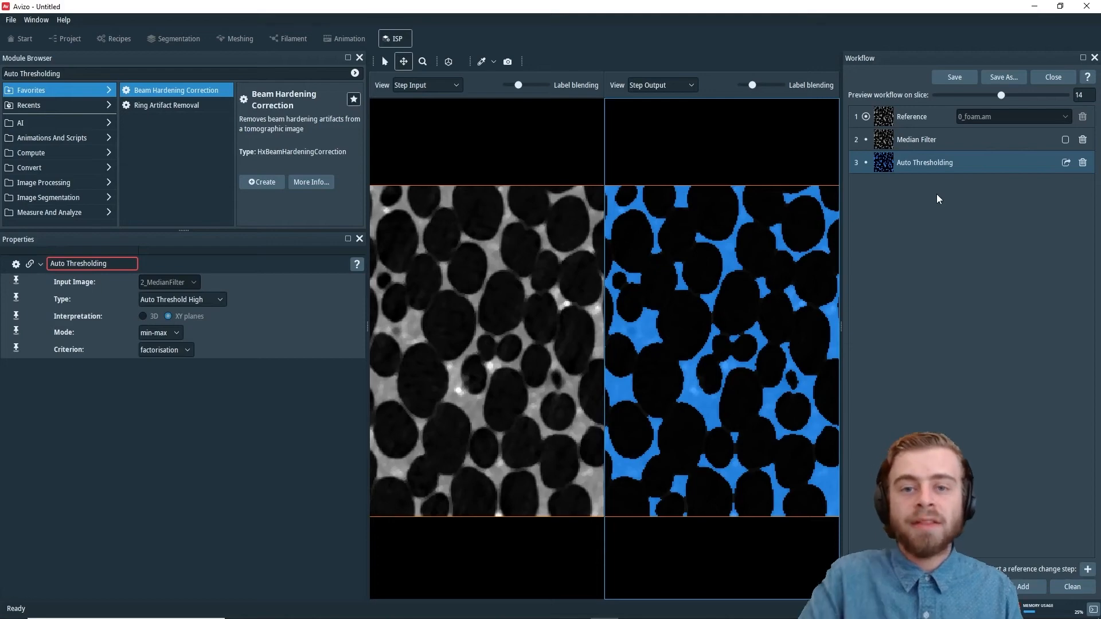
{"action": "mouse_move", "coordinate": [924, 307]}
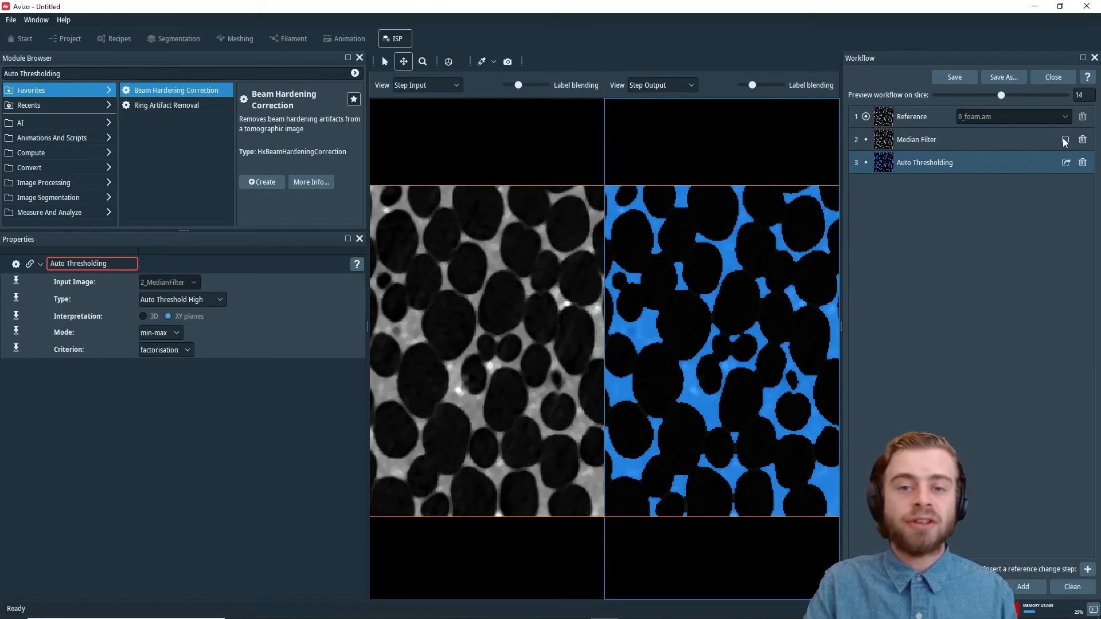
{"action": "mouse_move", "coordinate": [1063, 156]}
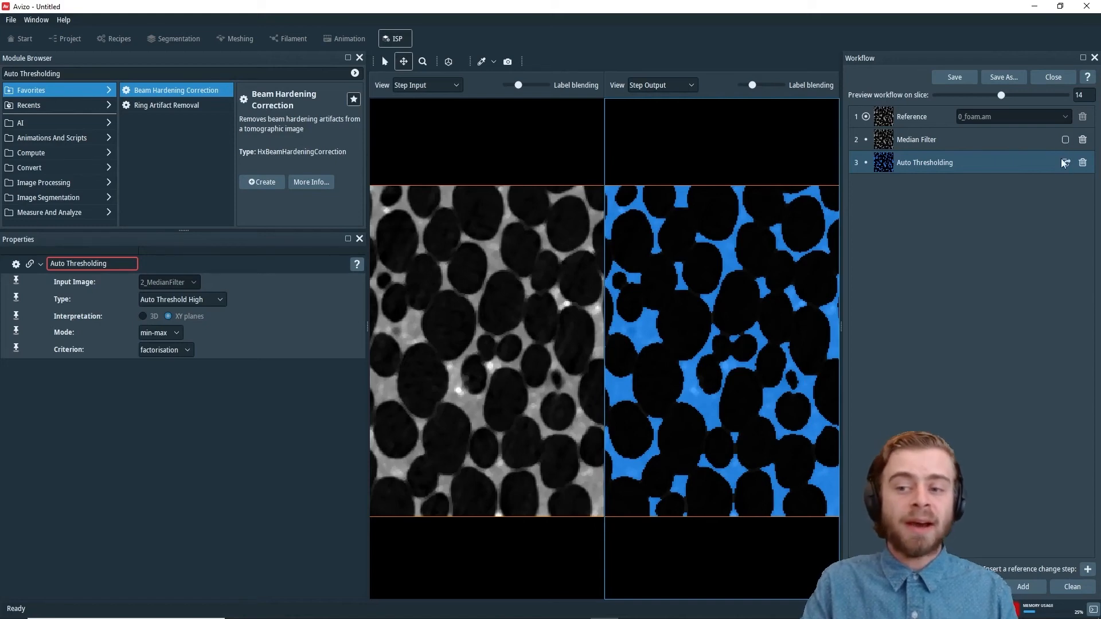
{"action": "mouse_move", "coordinate": [1063, 182]}
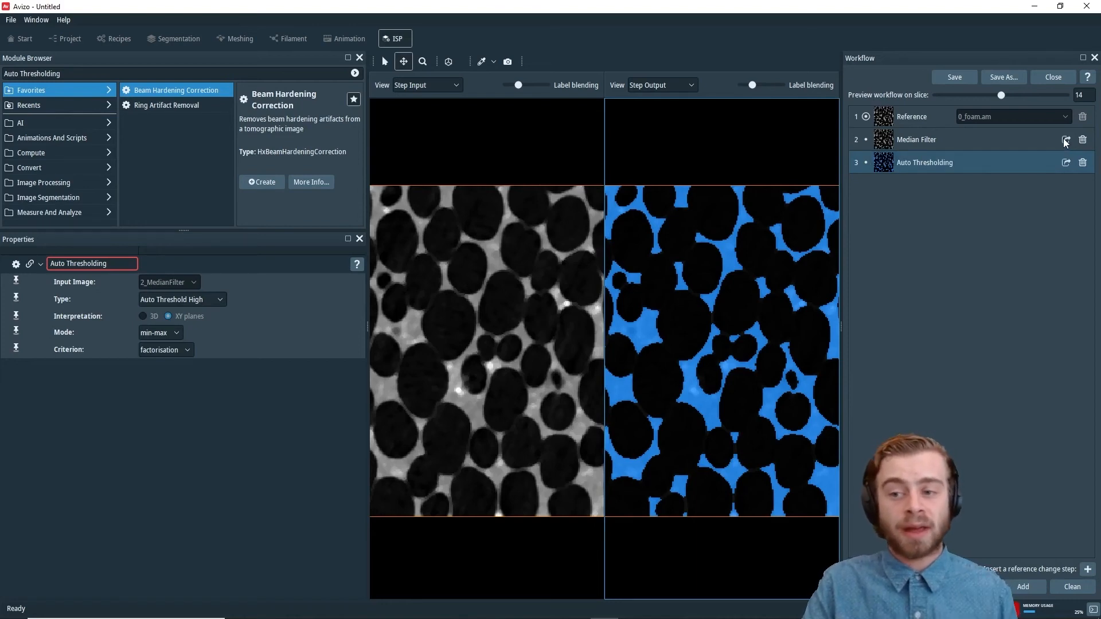
{"action": "mouse_move", "coordinate": [1002, 287]}
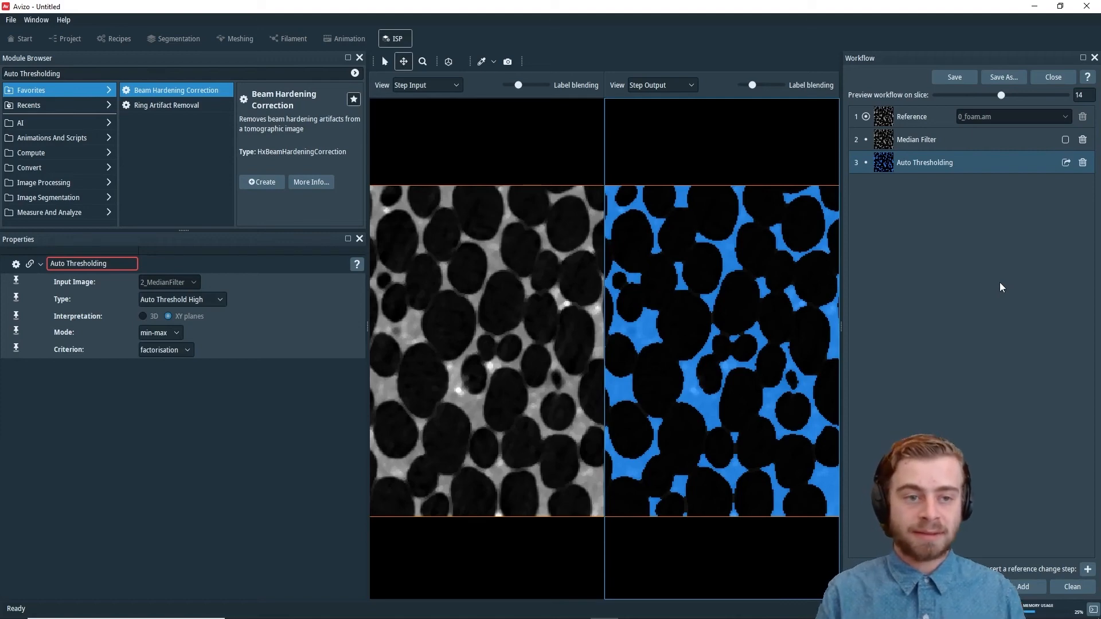
{"action": "mouse_move", "coordinate": [944, 141]}
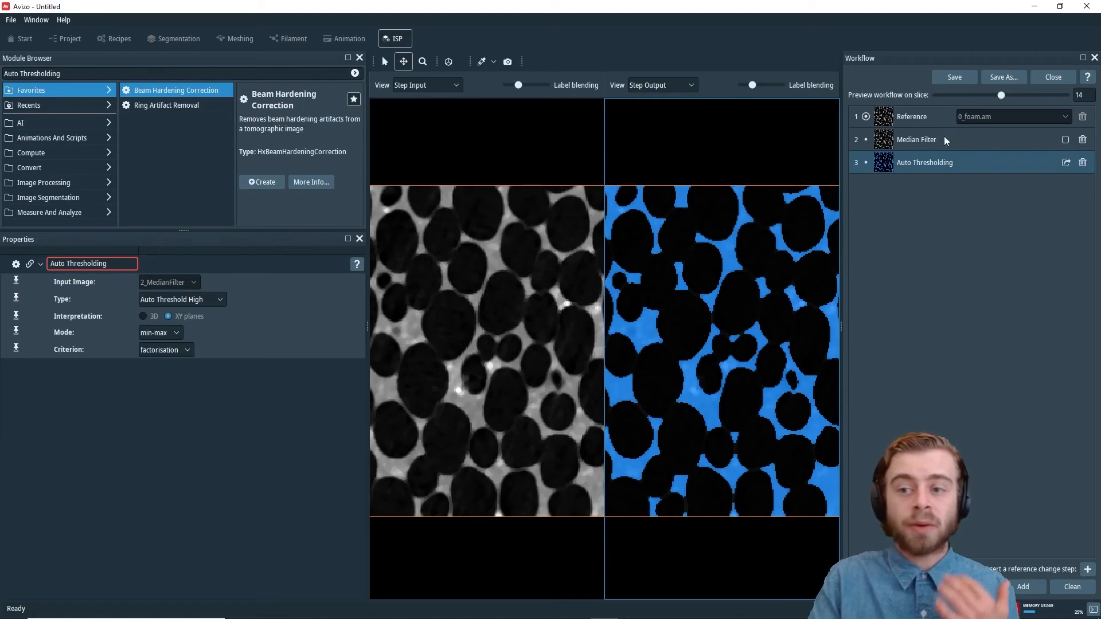
Step: Save the workflow as 'recipe' in the Avizo tutorials folder
{"action": "left_click", "coordinate": [953, 76]}
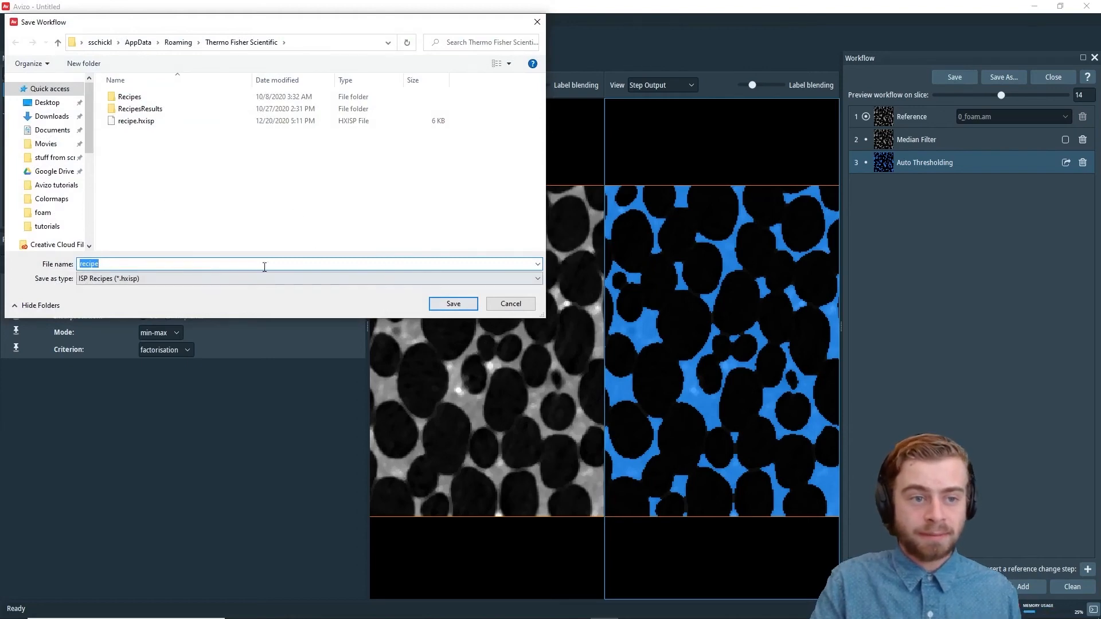
{"action": "left_click", "coordinate": [55, 185]}
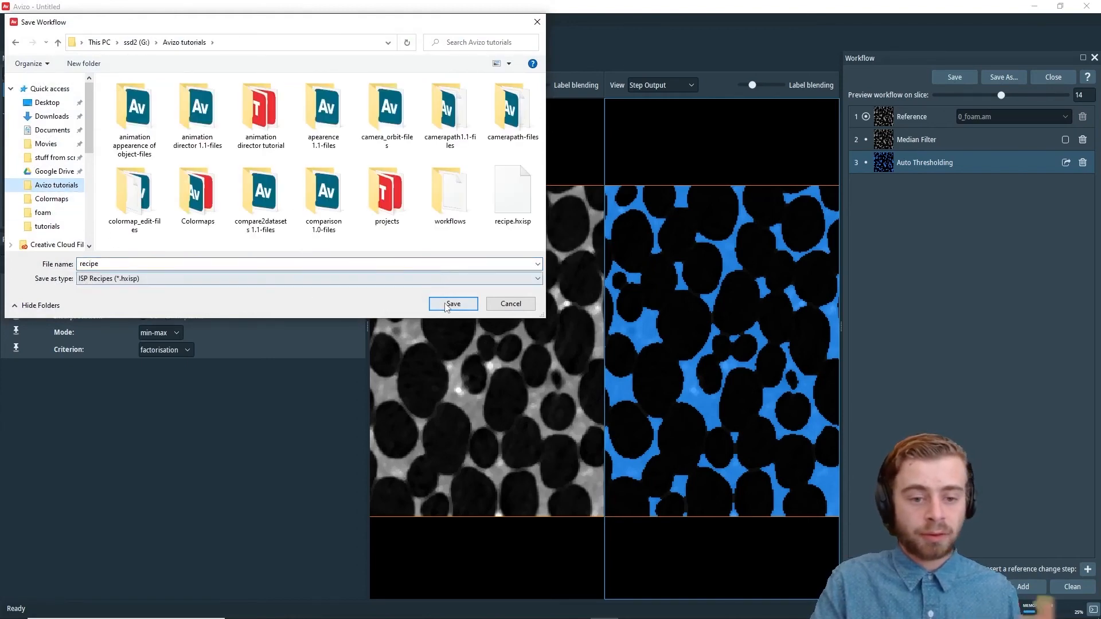
{"action": "left_click", "coordinate": [453, 303]}
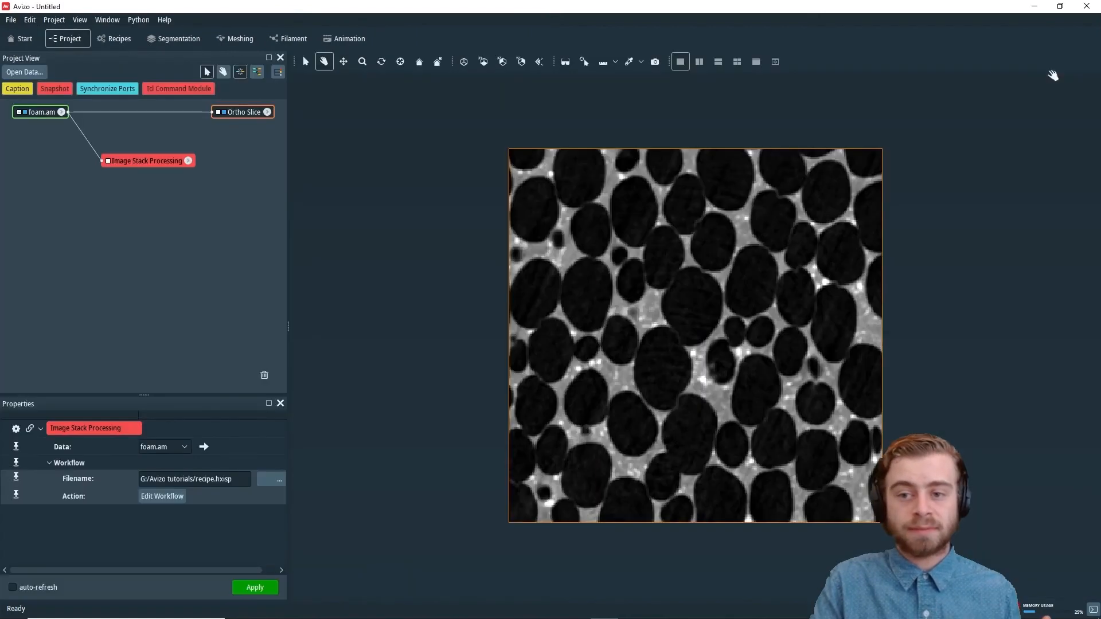
{"action": "mouse_move", "coordinate": [913, 186]}
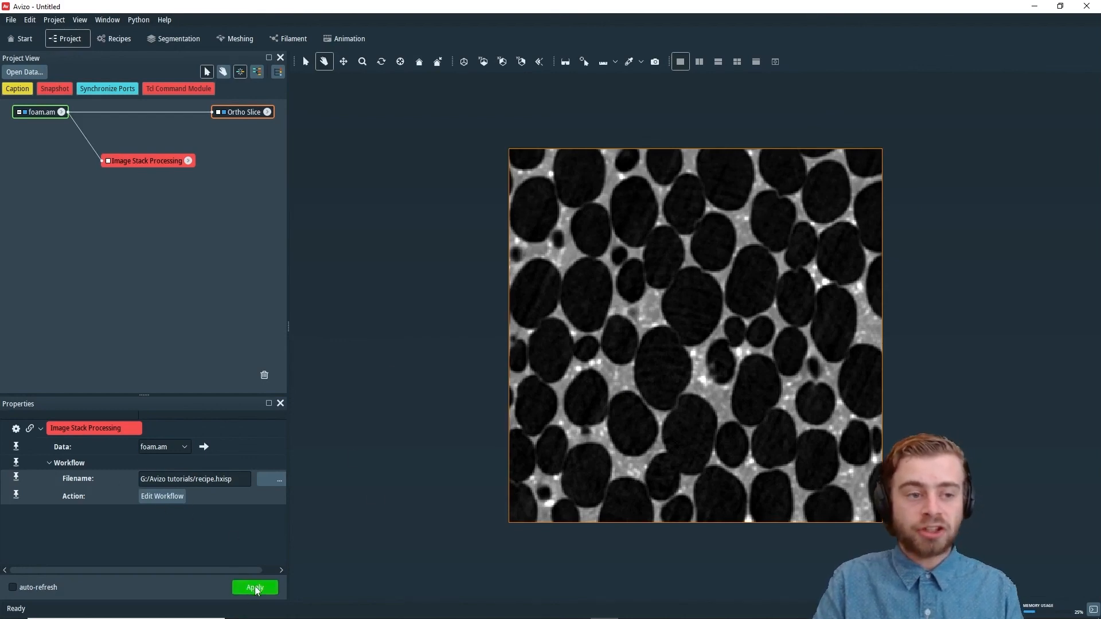
Step: Apply the Image Stack Processing module to generate foam.processed0
{"action": "left_click", "coordinate": [254, 587]}
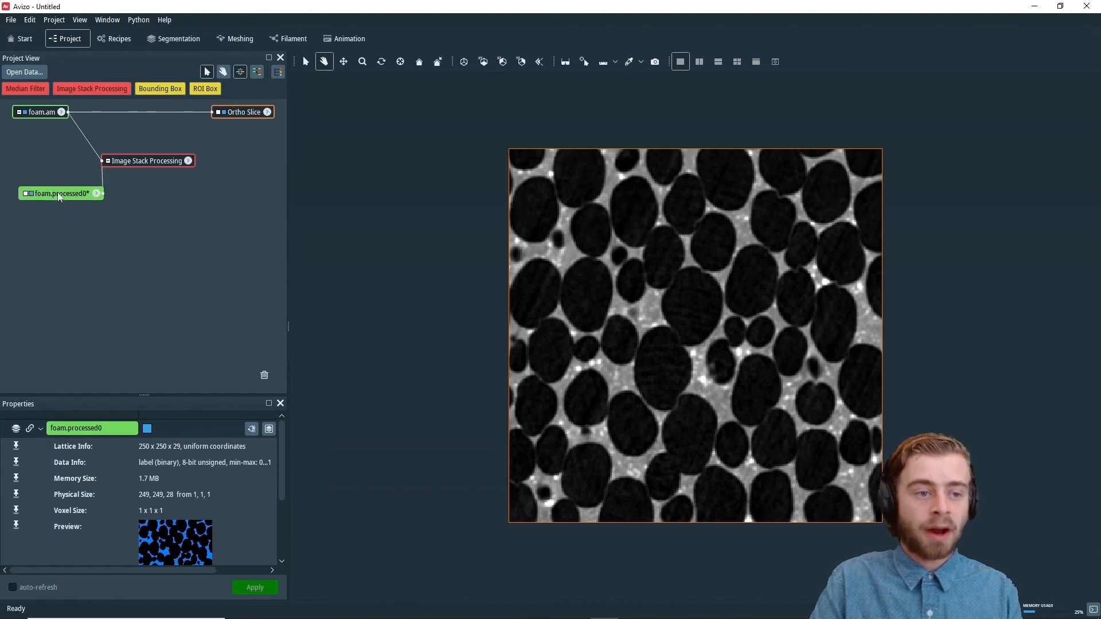
Step: Attach an Ortho Slice to foam.processed0 via an 'ortho' module search
{"action": "left_click", "coordinate": [96, 193]}
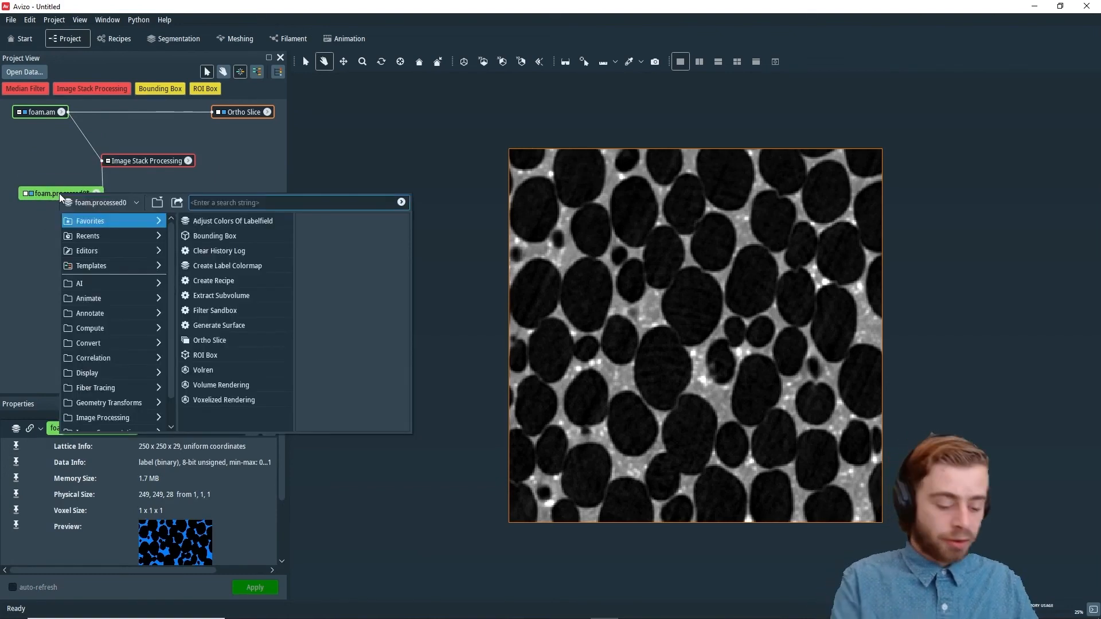
{"action": "type", "text": "ortho"}
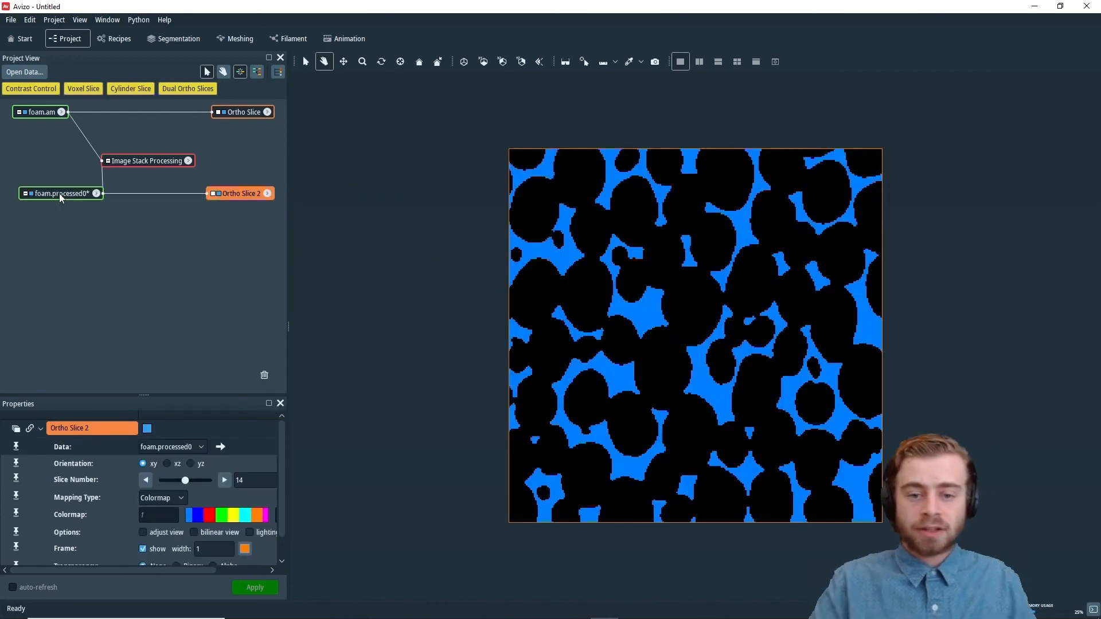
{"action": "mouse_move", "coordinate": [660, 247]}
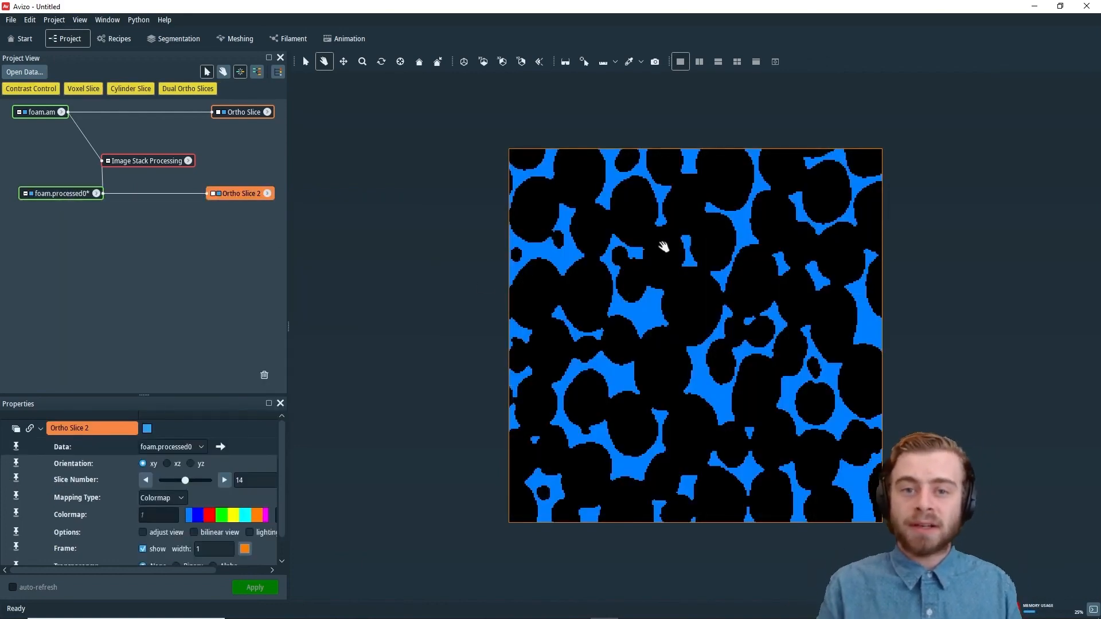